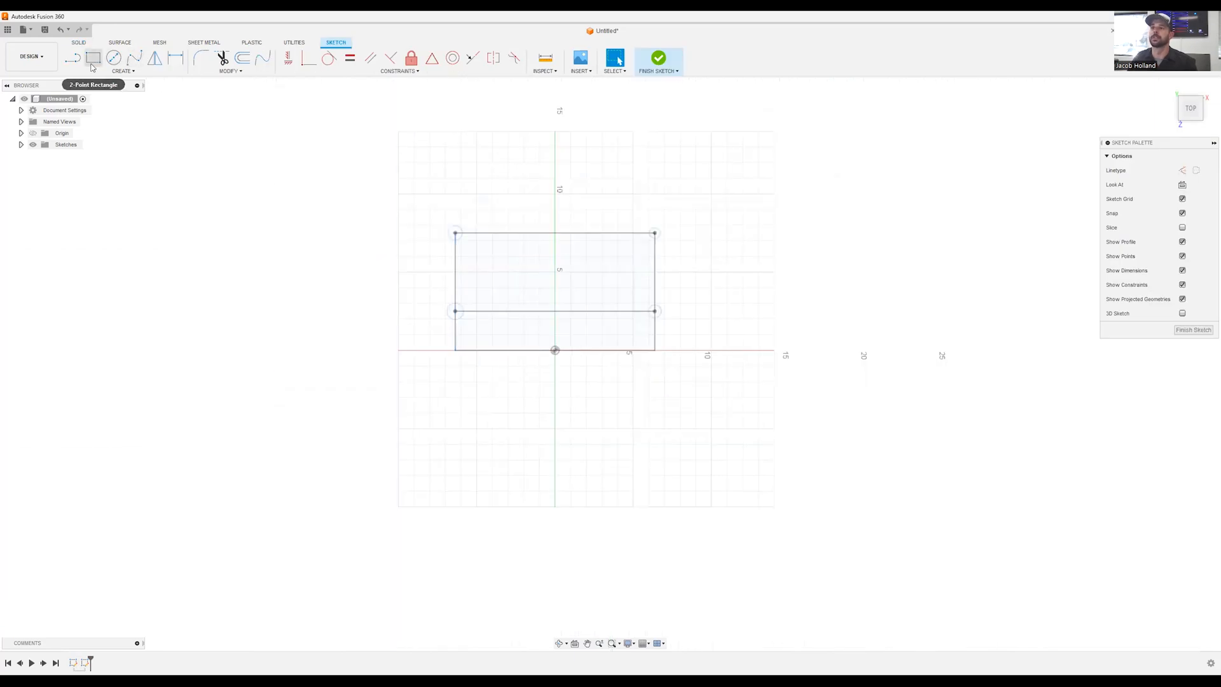
pyautogui.moveTo(801, 319)
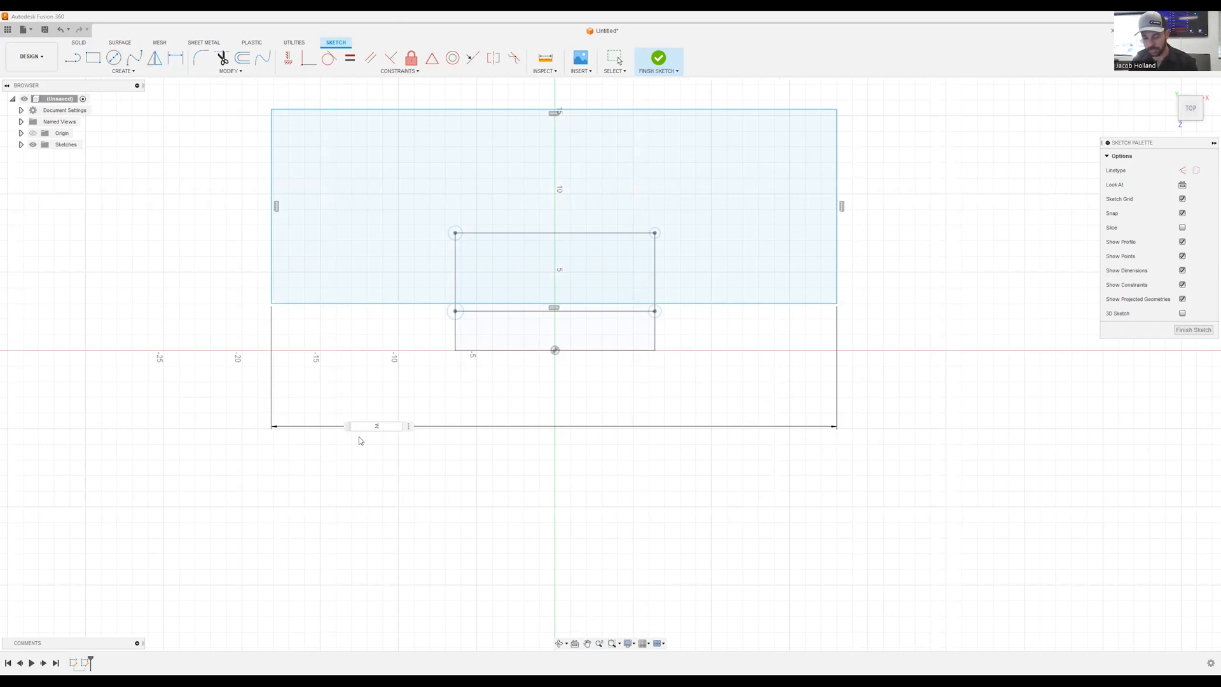
# Step: Enter 23.375 as the plate outline rectangle's dimension
pyautogui.write('23.375')
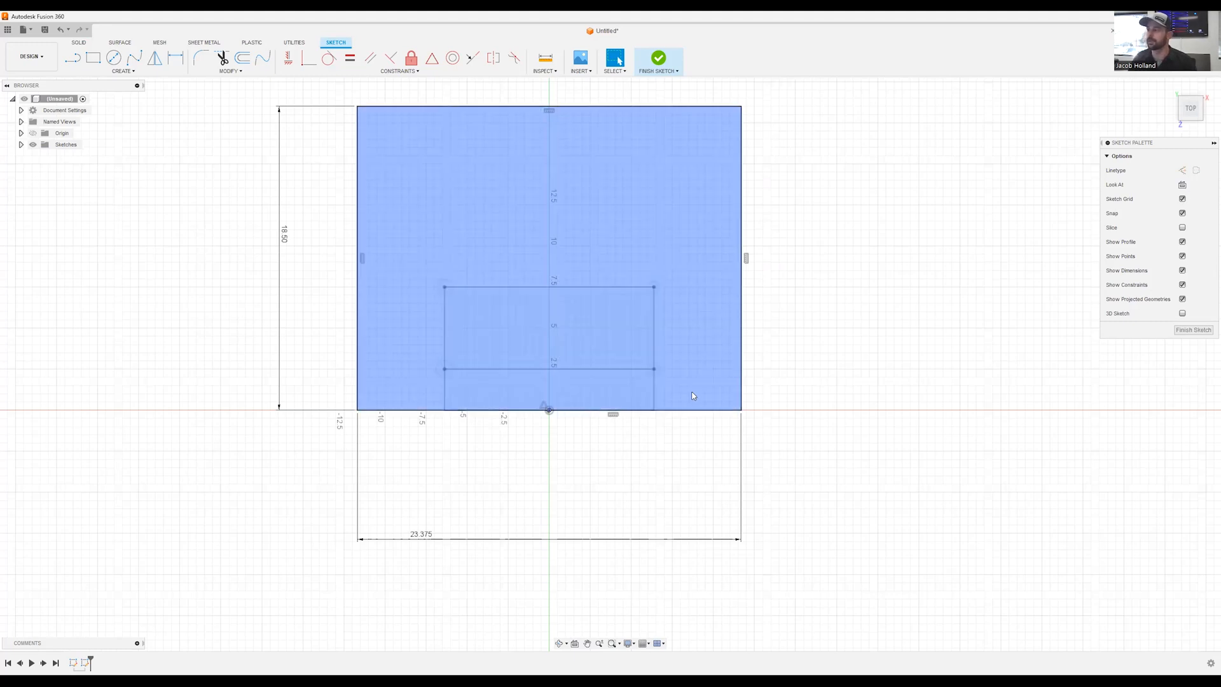
pyautogui.moveTo(688, 394)
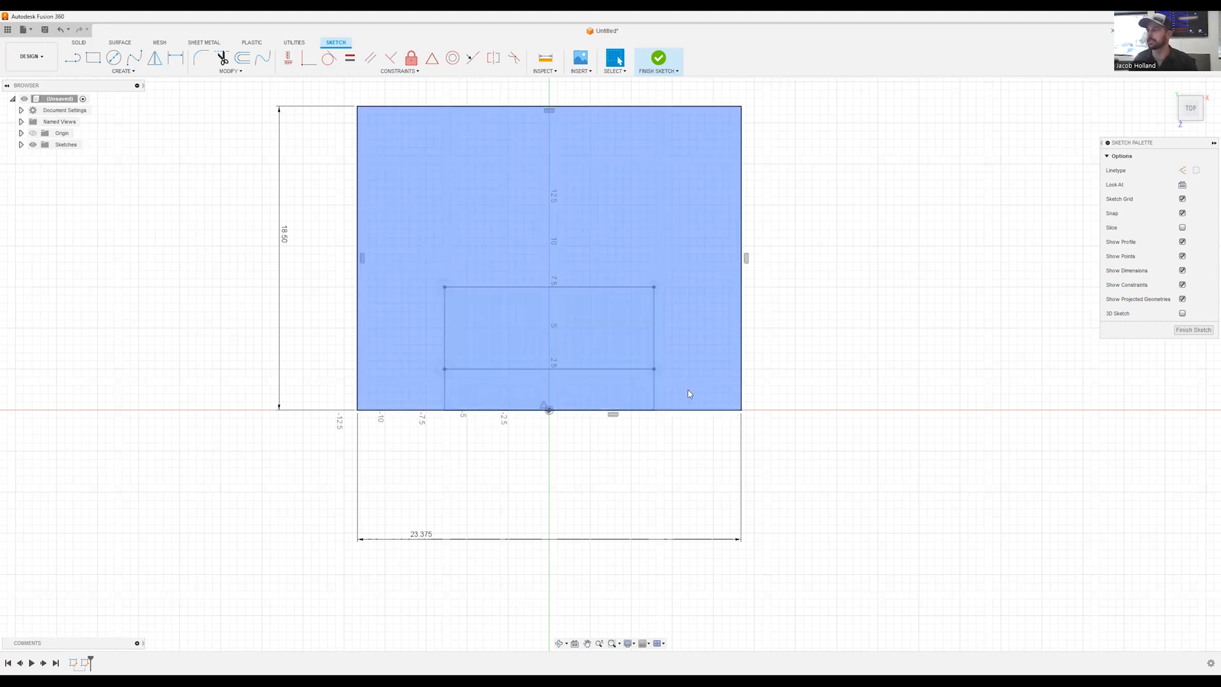
# Step: Draw a center-point construction rectangle inside the outline and add its width dimension
pyautogui.click(112, 58)
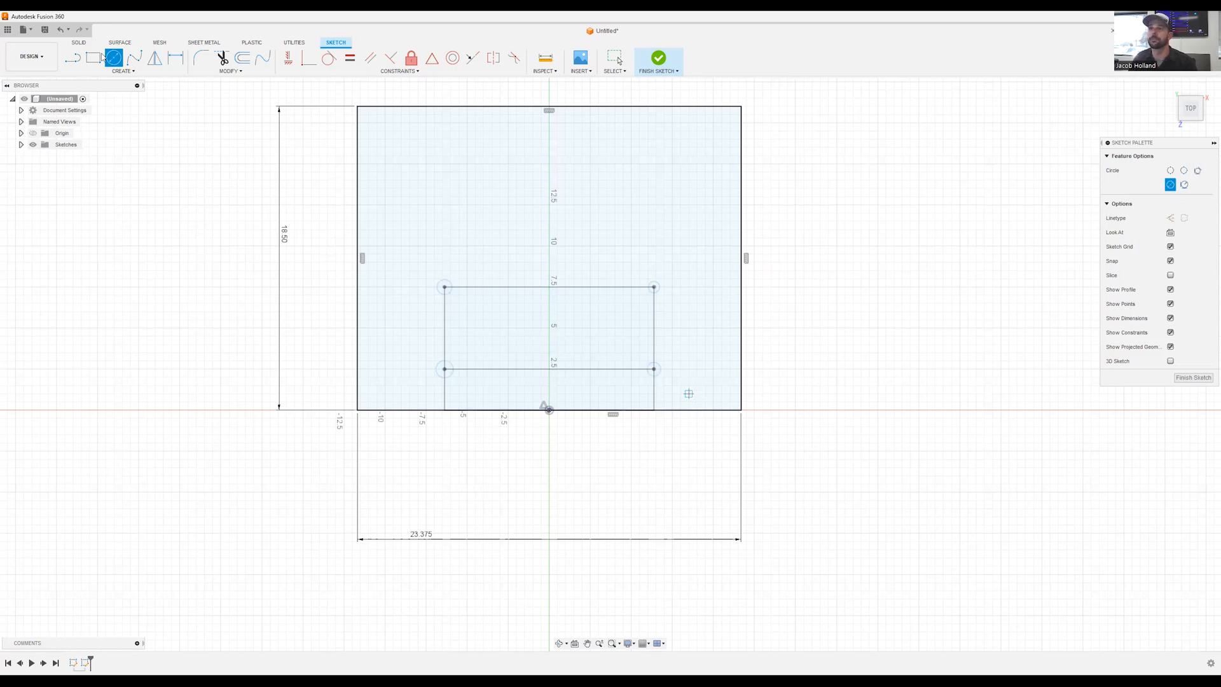
pyautogui.click(93, 58)
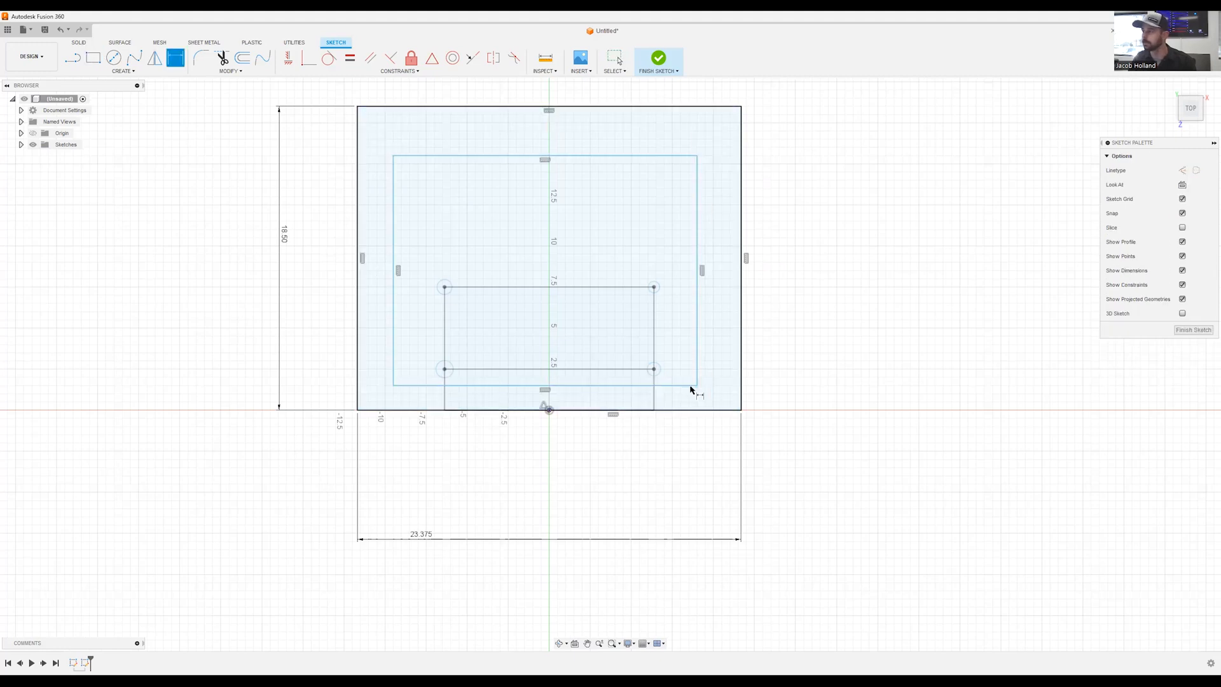
pyautogui.click(697, 280)
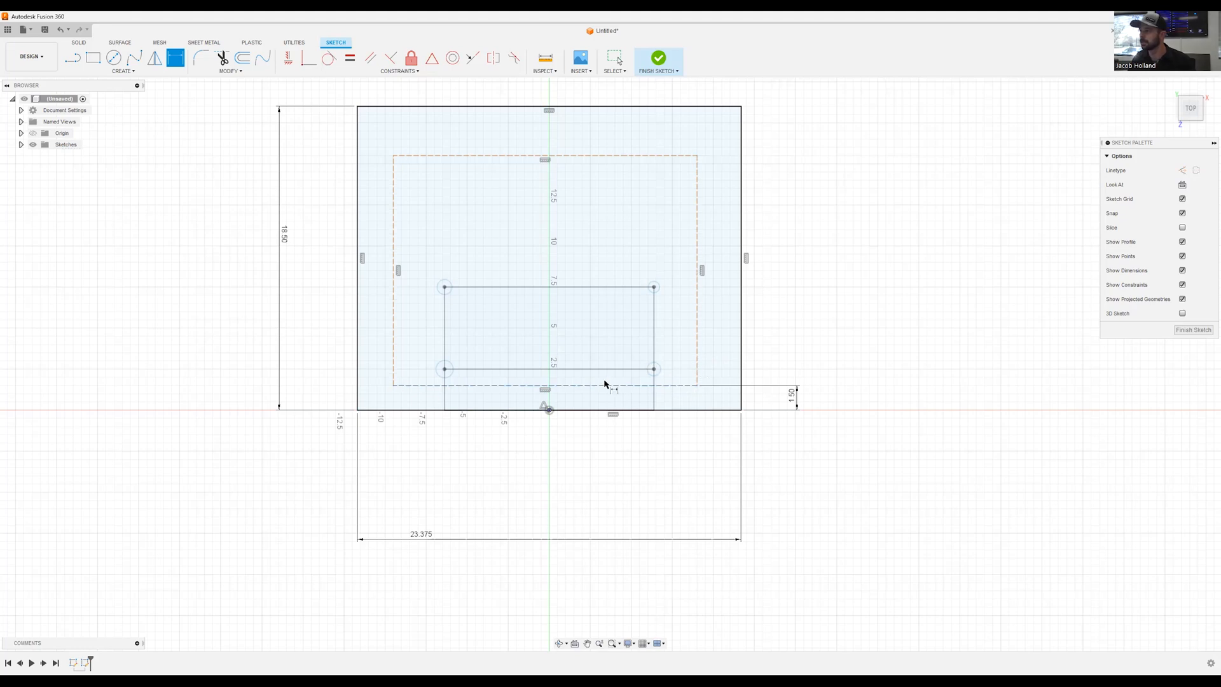
pyautogui.click(549, 385)
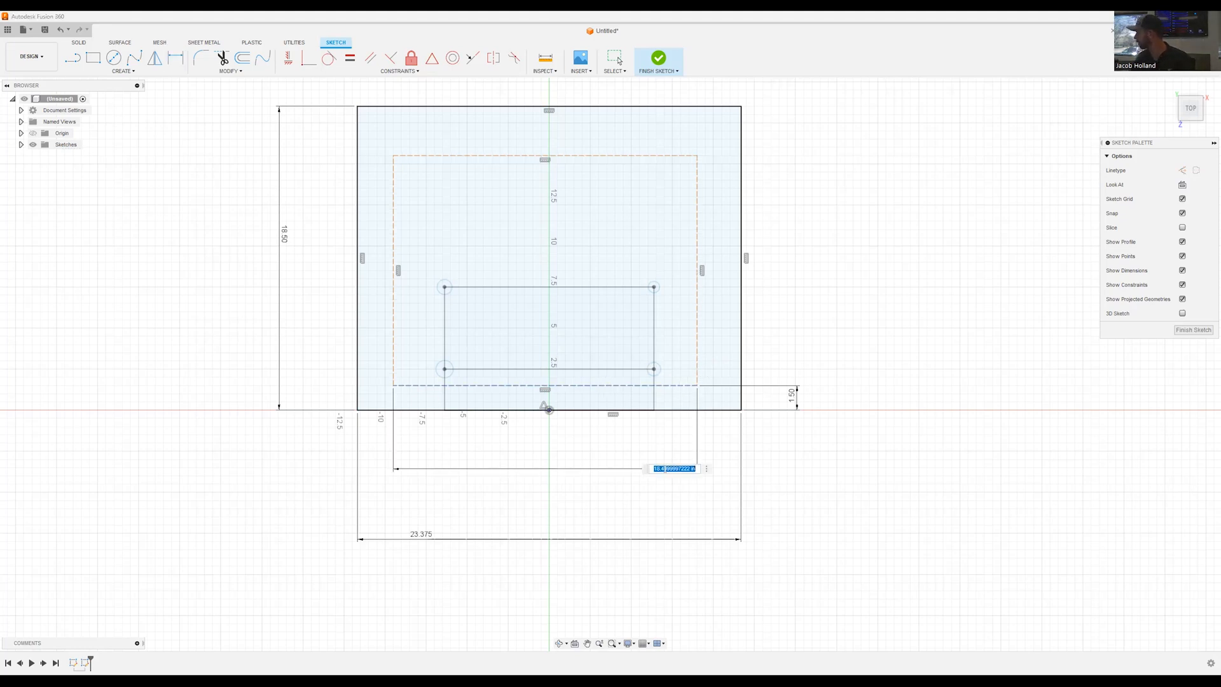
pyautogui.write('18')
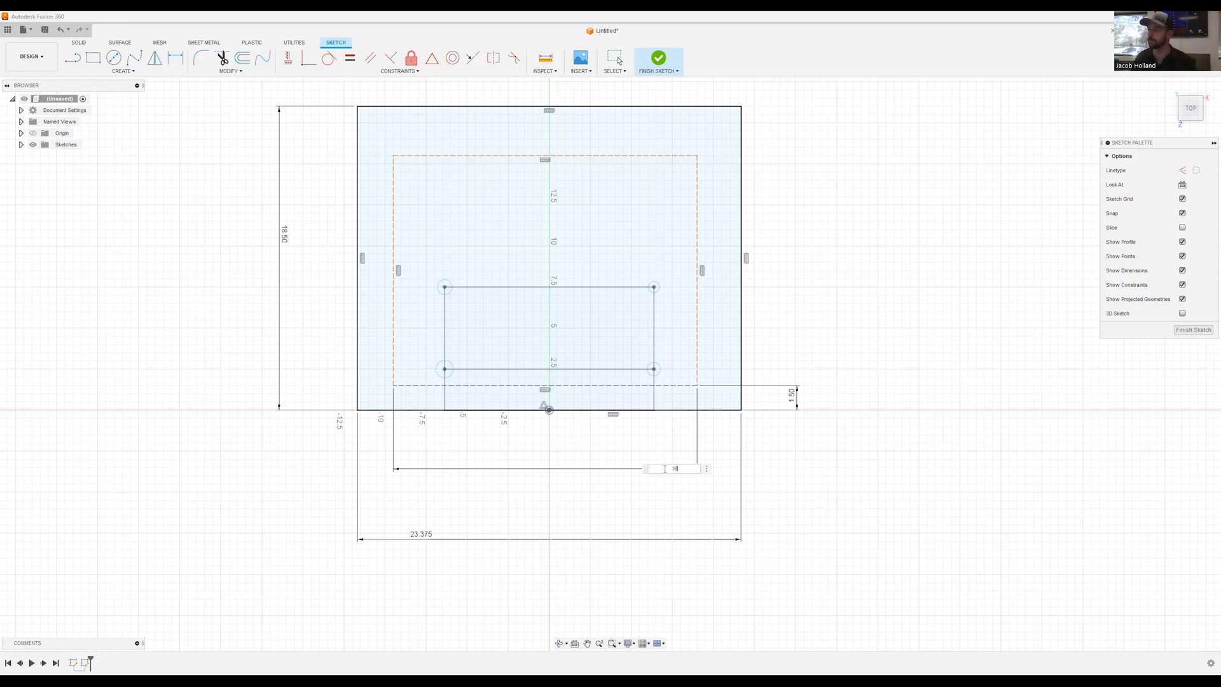
pyautogui.moveTo(631, 219)
pyautogui.write('16')
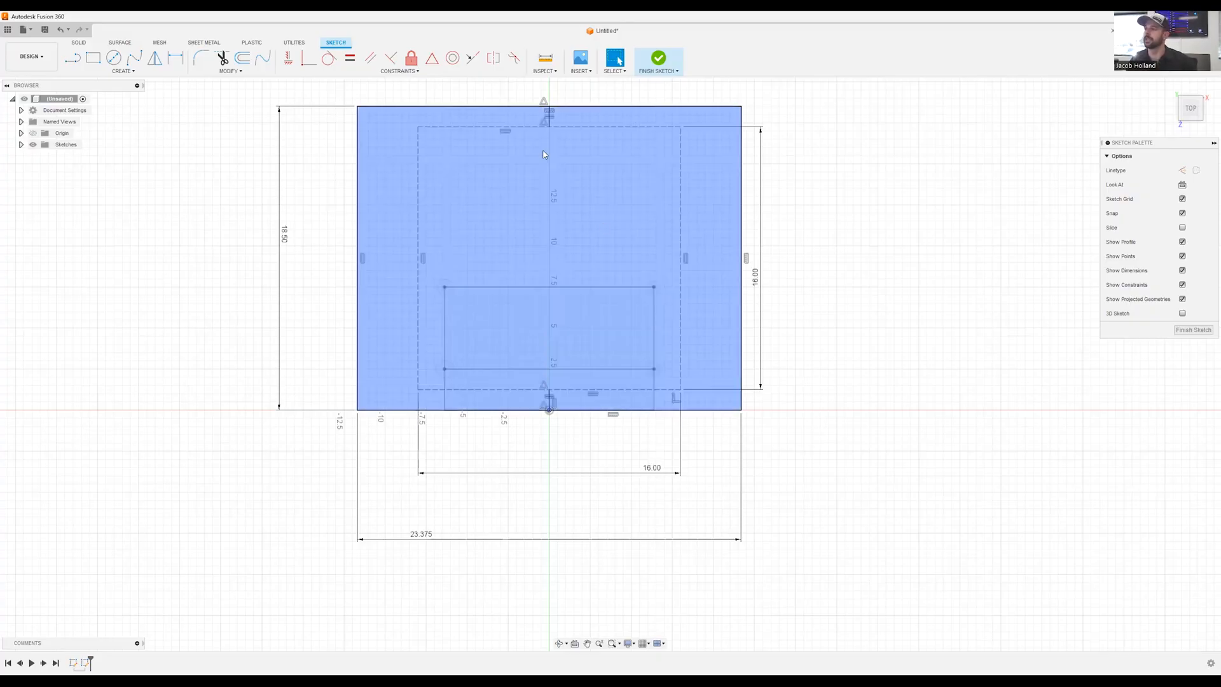
# Step: Finish the plate outline sketch
pyautogui.click(659, 58)
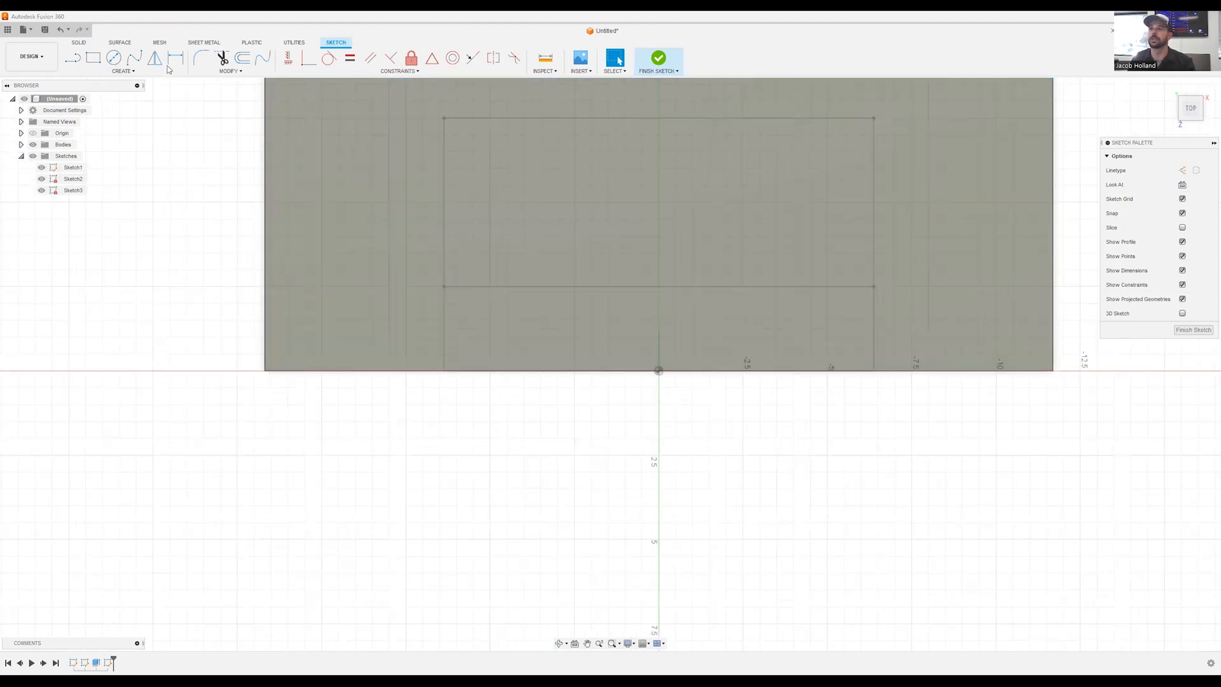
# Step: Project the geometry of Sketch1 and Sketch2 into the new sketch
pyautogui.click(122, 71)
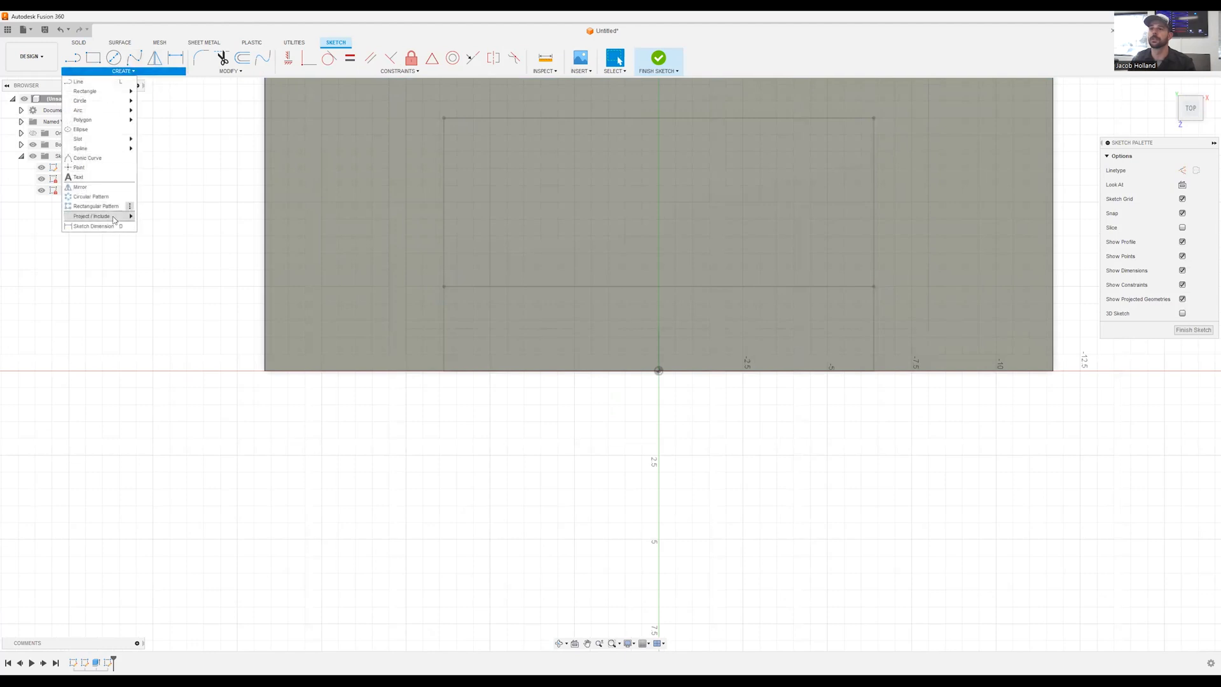
pyautogui.click(90, 216)
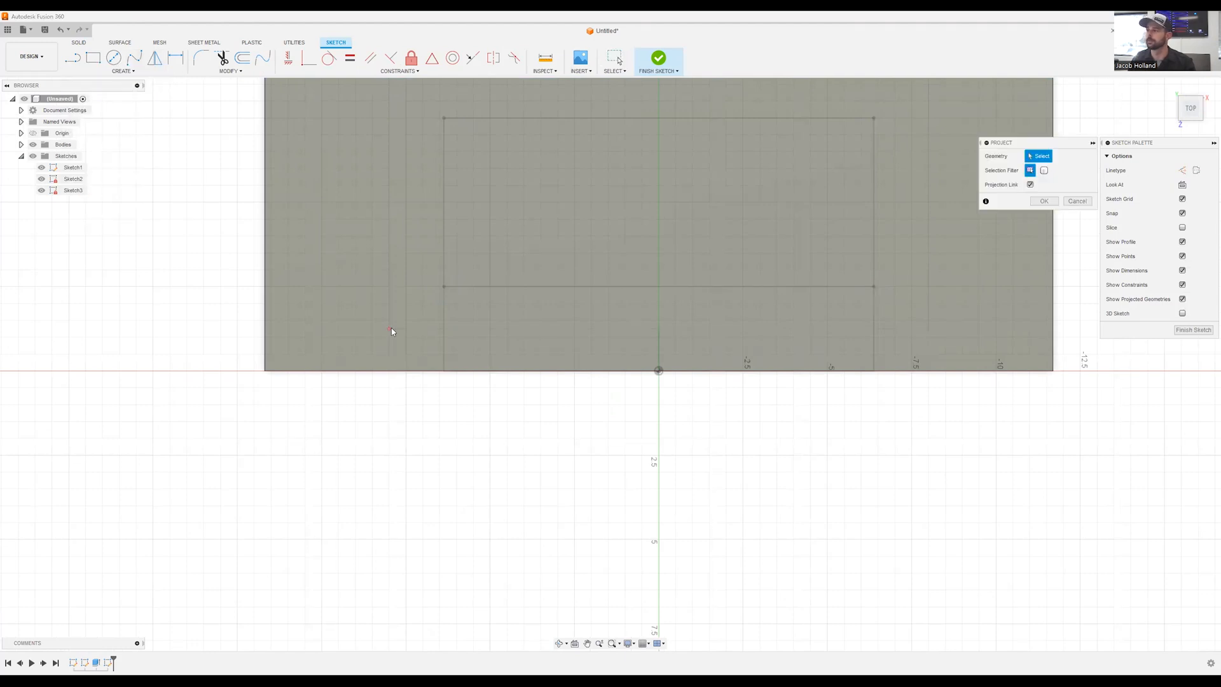
pyautogui.click(872, 286)
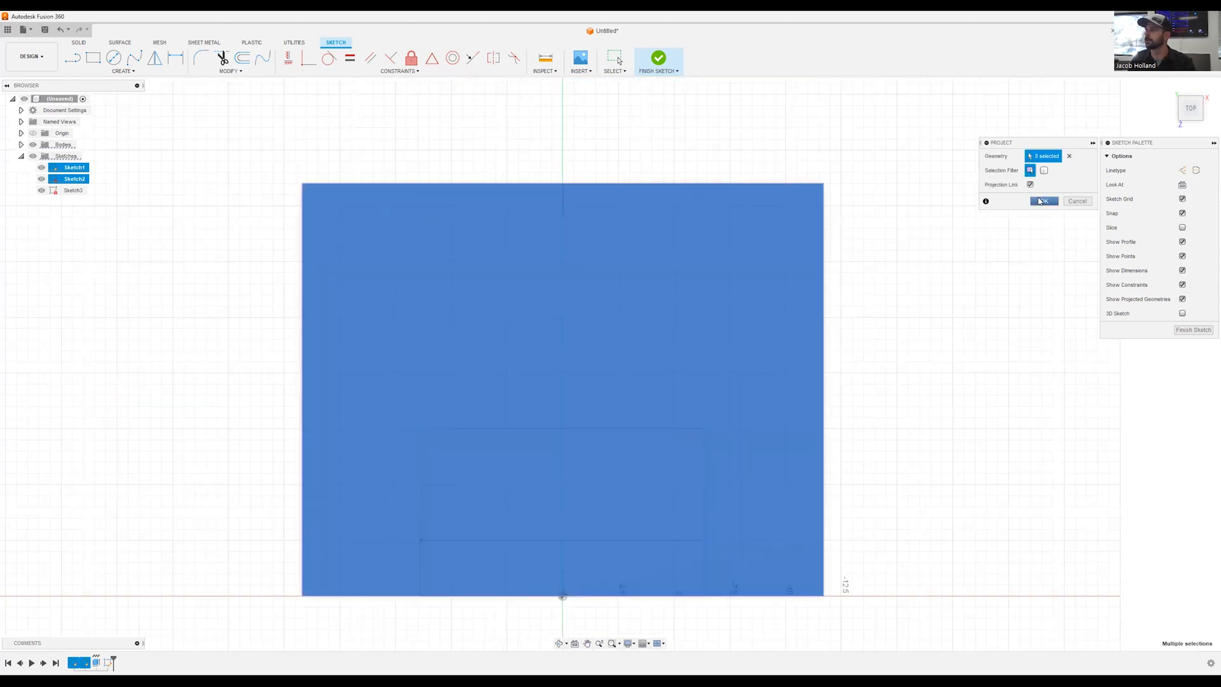
pyautogui.click(1043, 201)
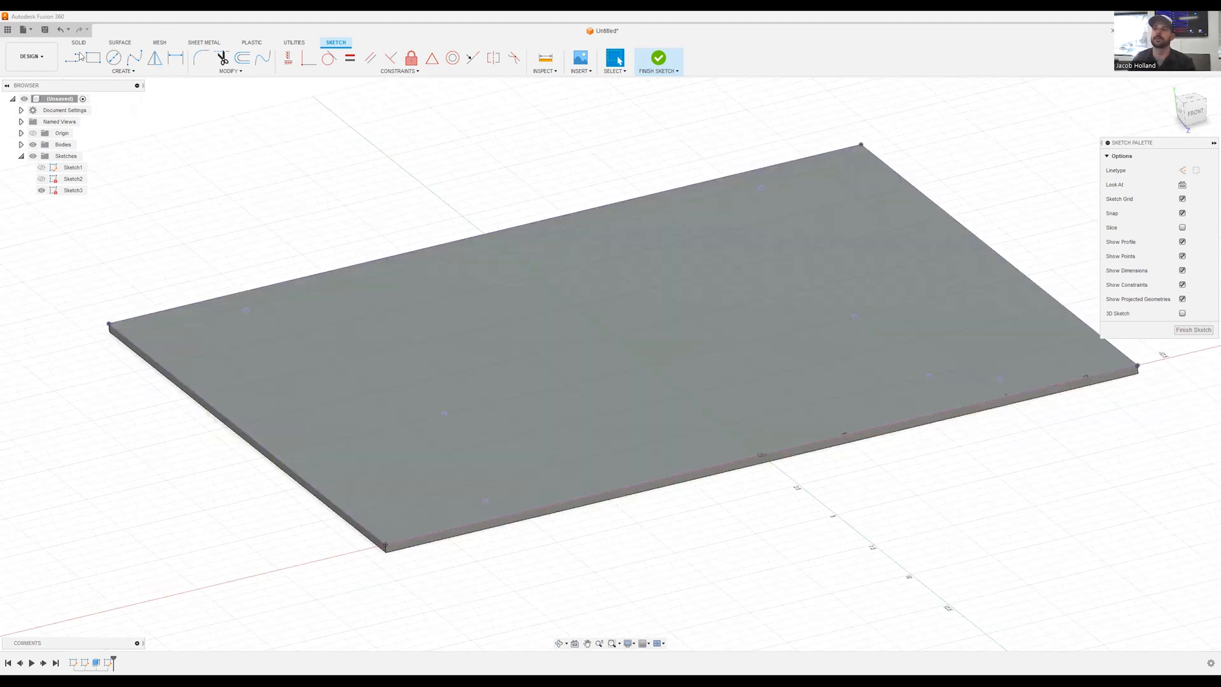
# Step: Place four 1/4-20 UNC tapped holes at the projected square's corner points
pyautogui.click(78, 42)
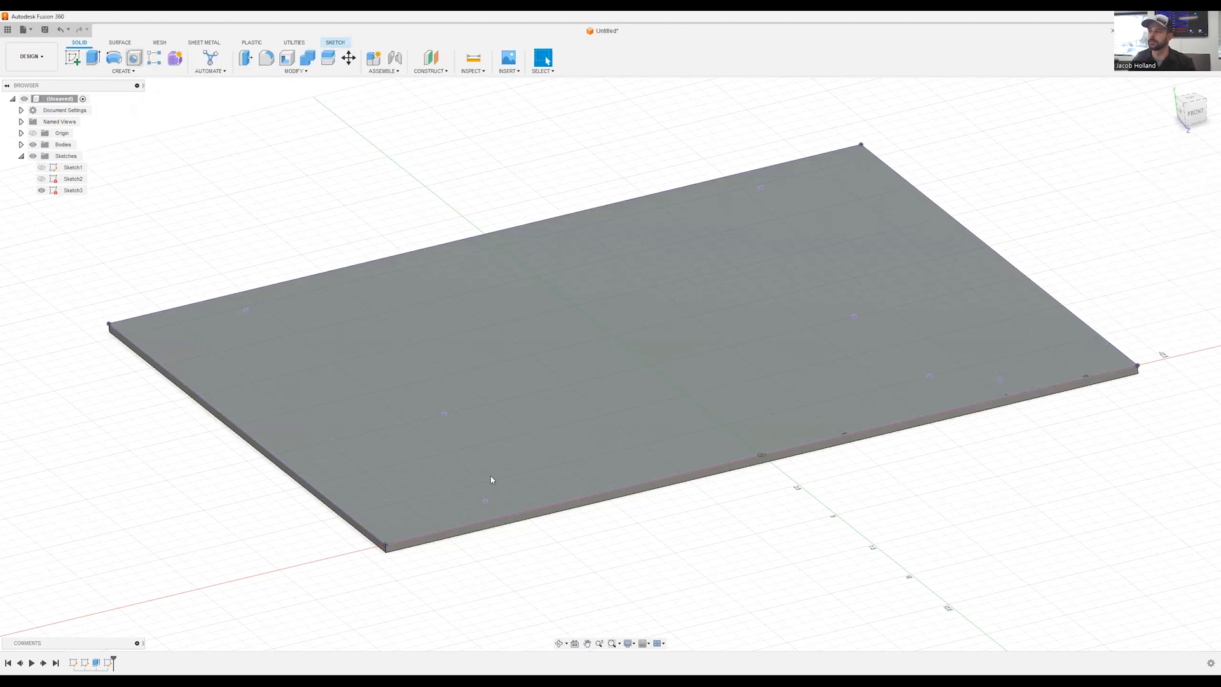
pyautogui.click(132, 57)
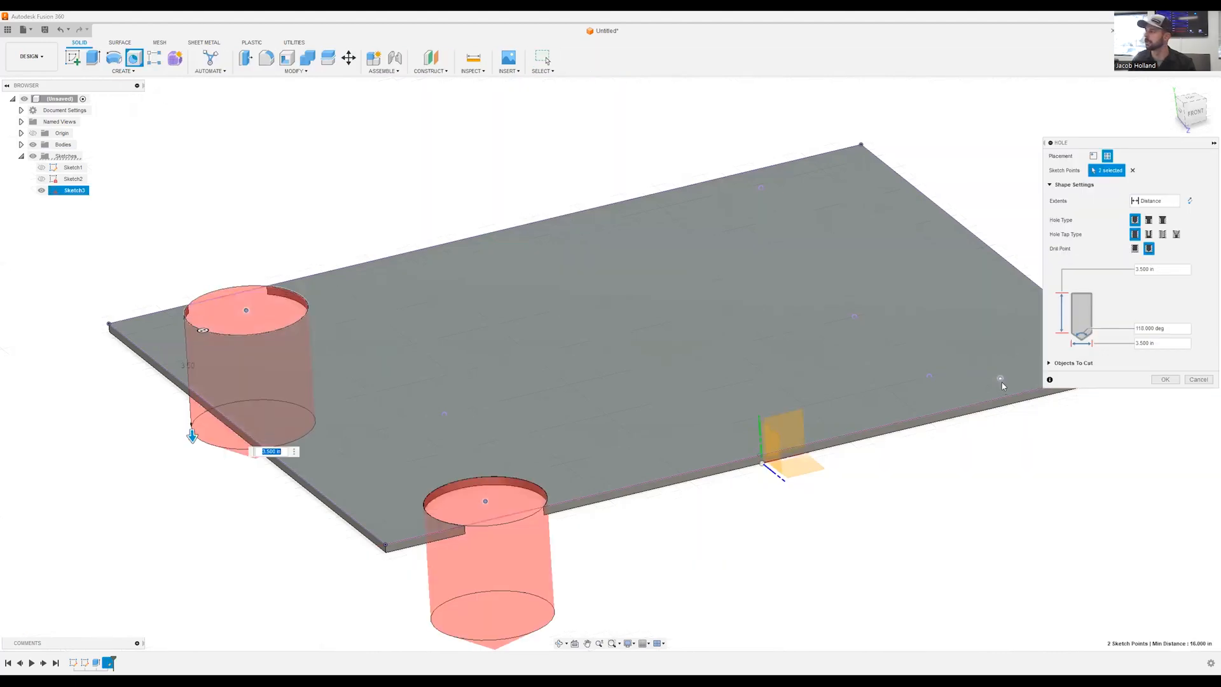
pyautogui.click(1001, 379)
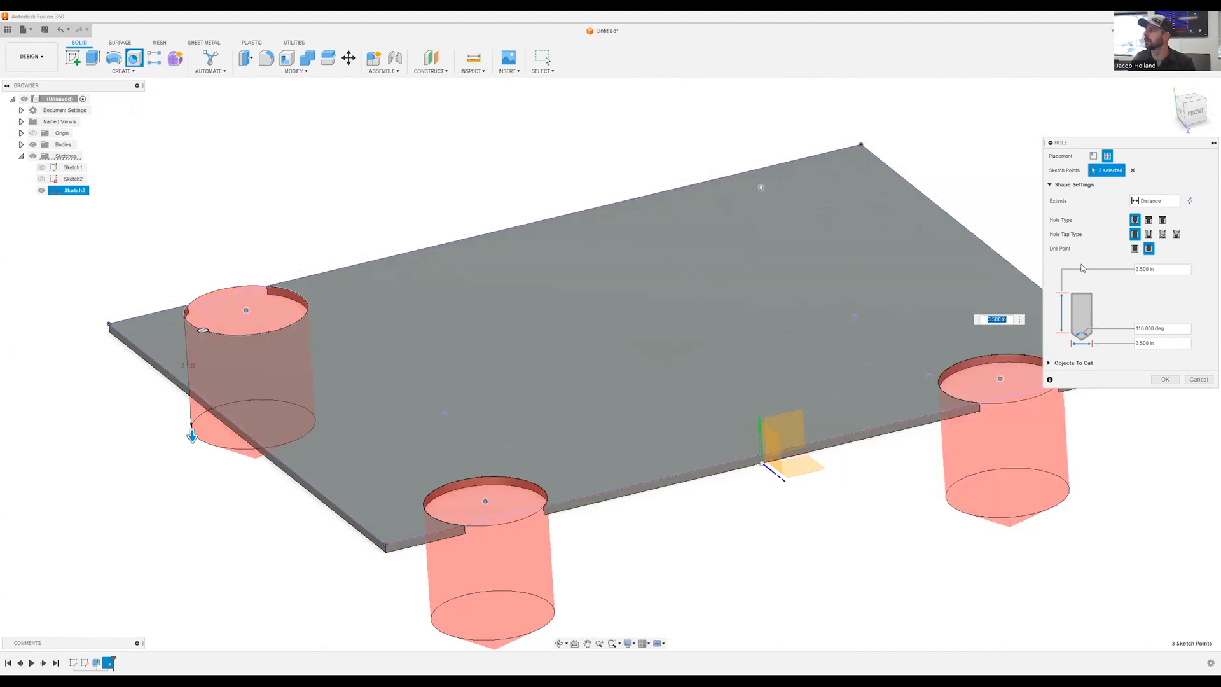
pyautogui.click(761, 187)
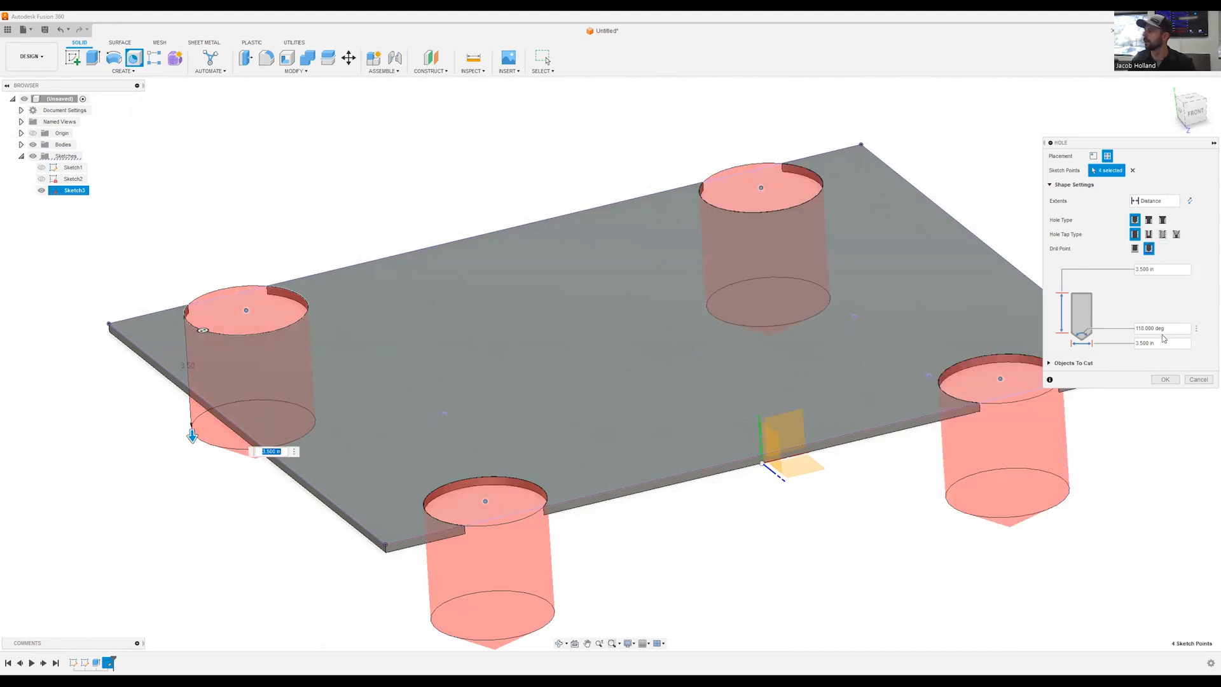
pyautogui.moveTo(1004, 326)
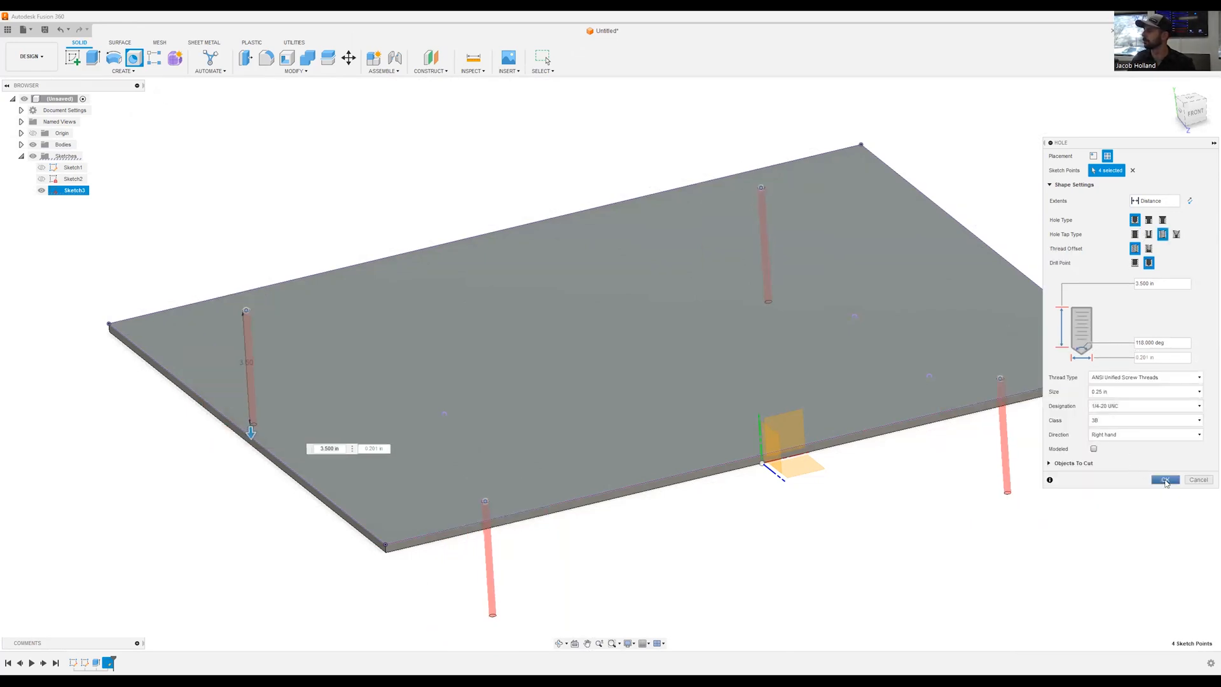
pyautogui.click(1165, 480)
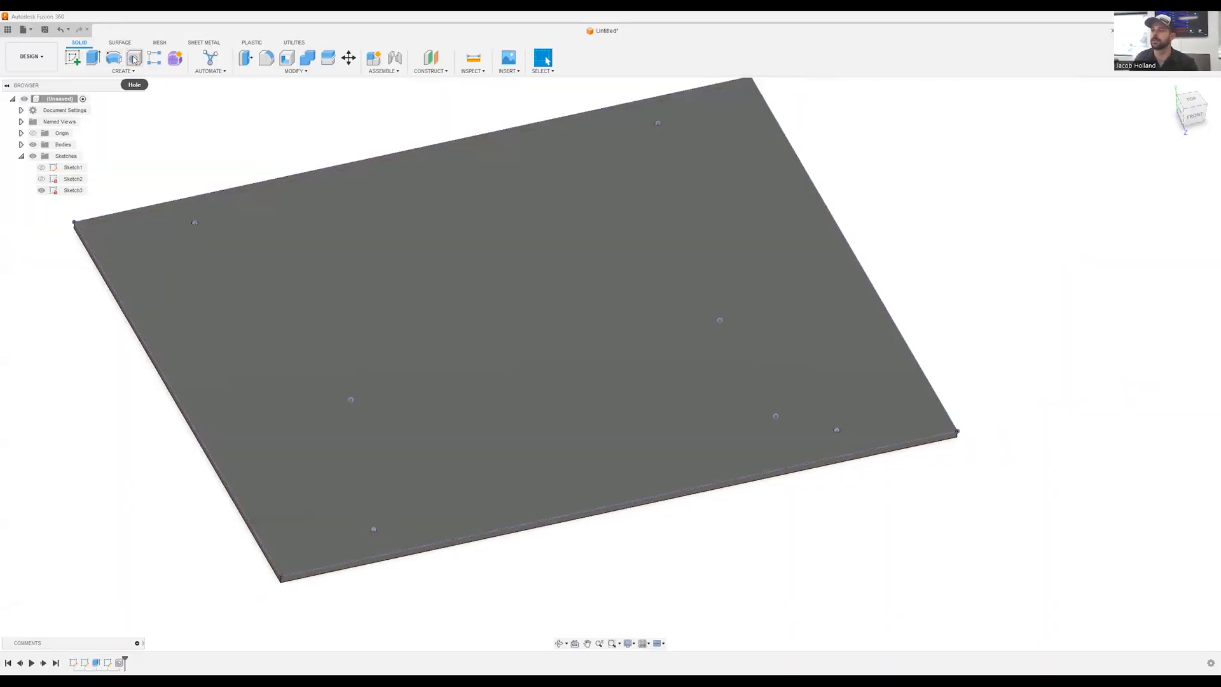
# Step: Drill three simple clearance holes at the remaining projected sketch points
pyautogui.click(133, 58)
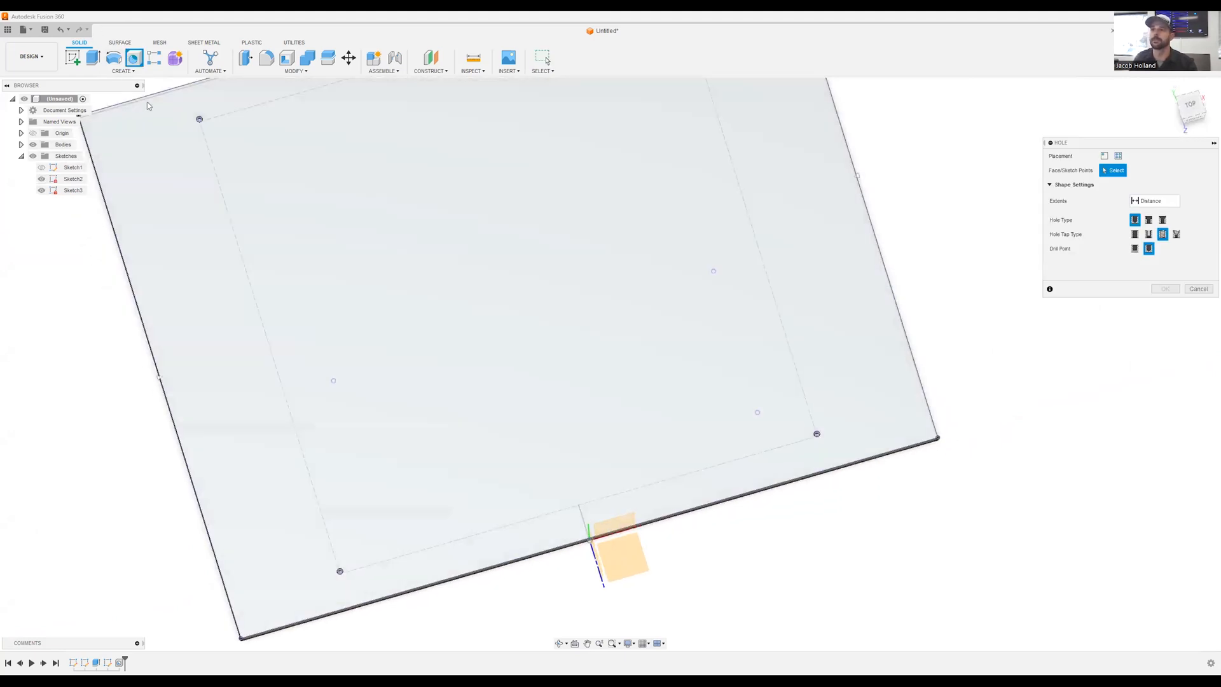
pyautogui.click(122, 71)
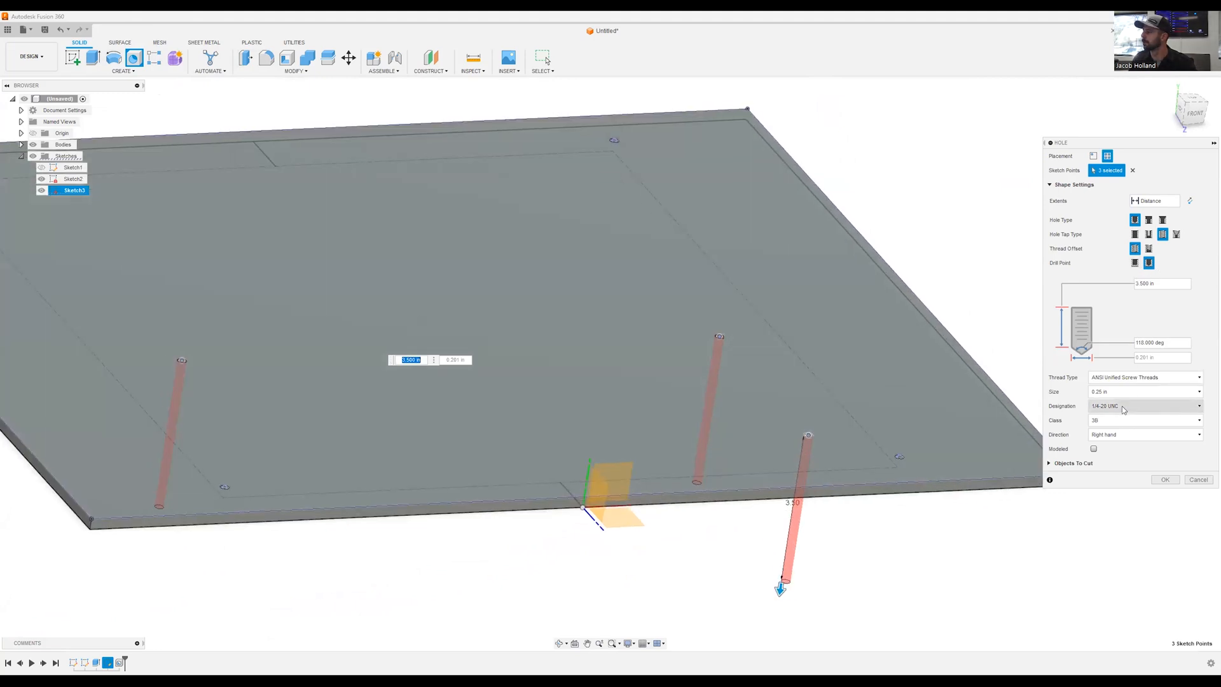
pyautogui.click(1145, 406)
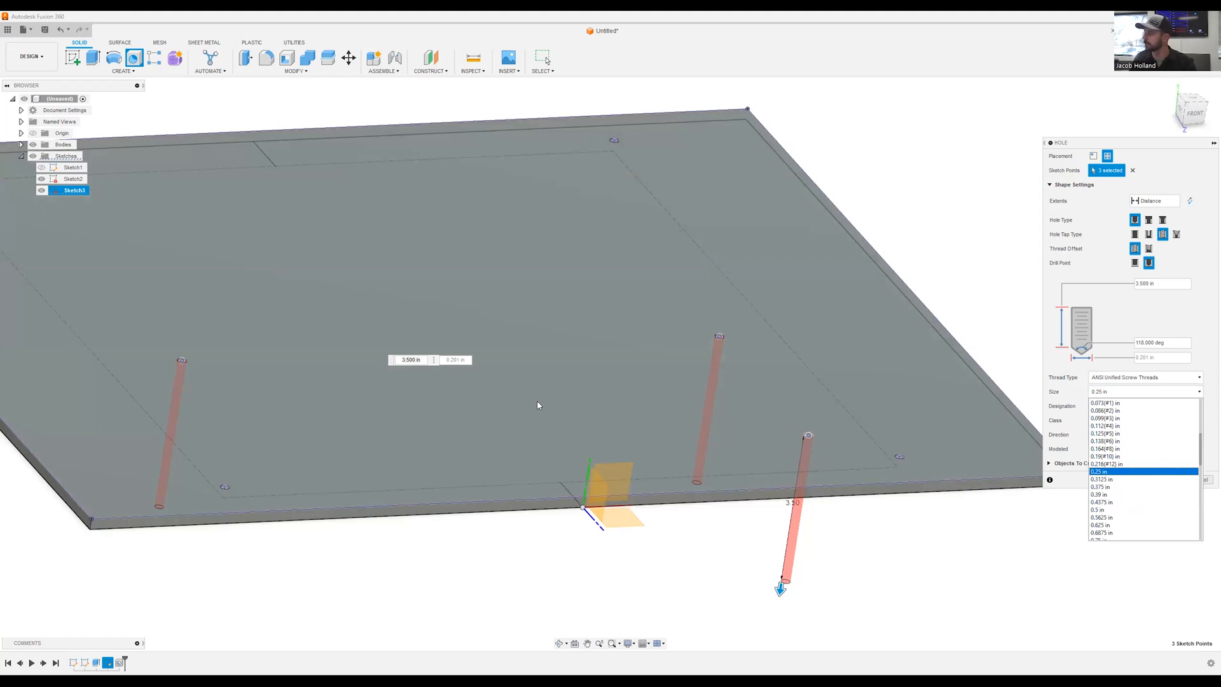
pyautogui.moveTo(1109, 333)
pyautogui.write('3750')
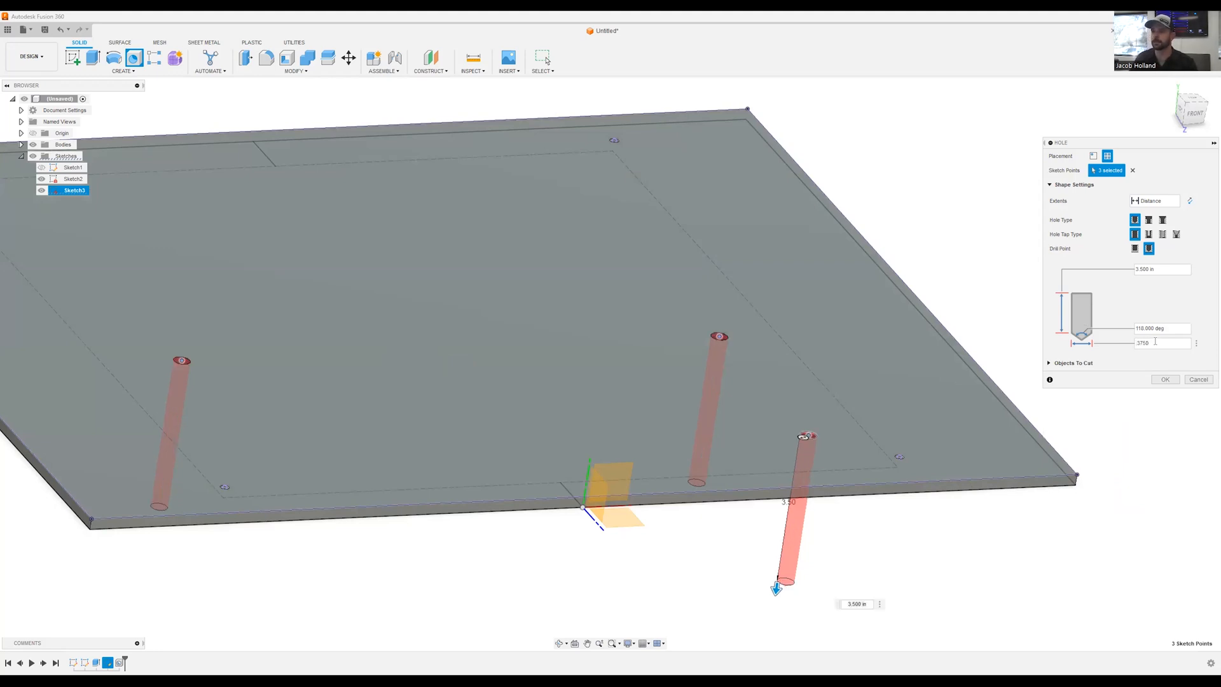
pyautogui.click(1199, 379)
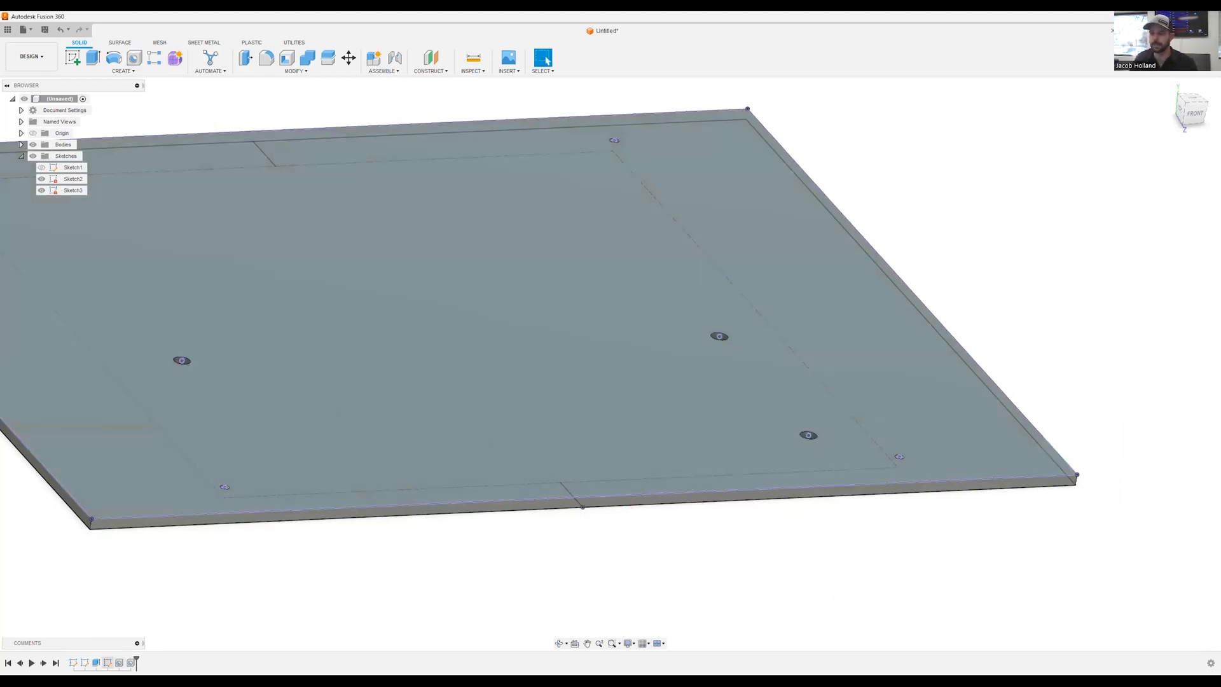
# Step: Reopen the third sketch and project Sketch1's rectangle into it
pyautogui.rightClick(73, 190)
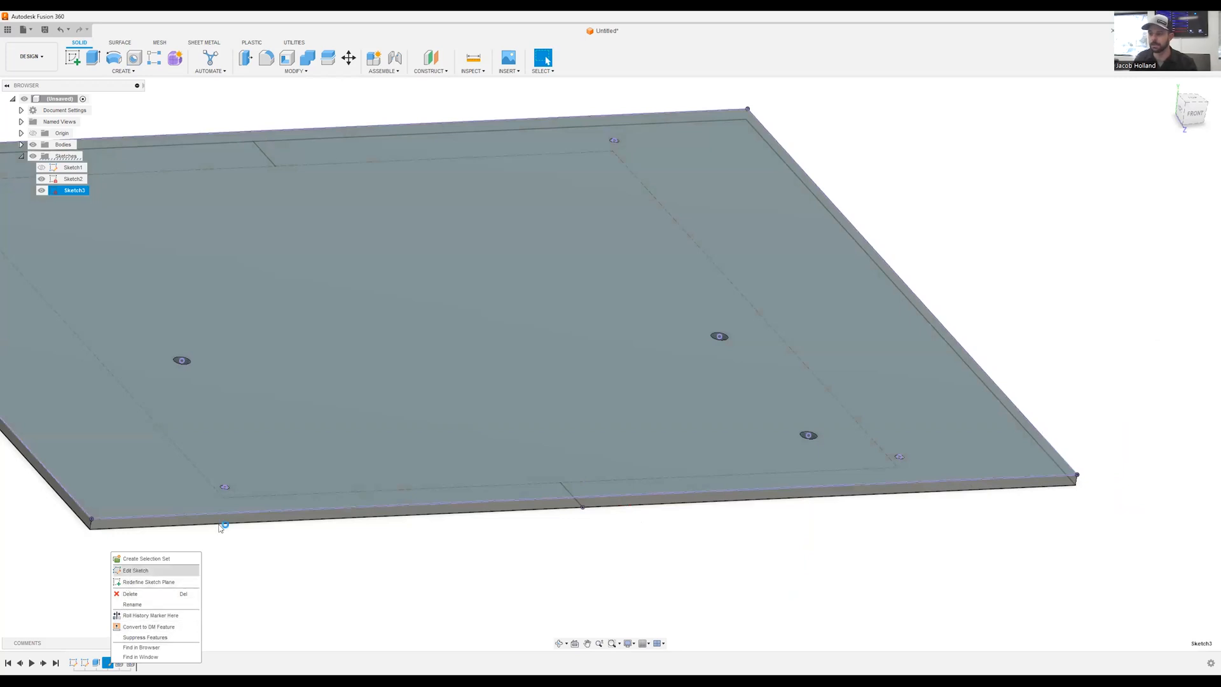
pyautogui.click(134, 570)
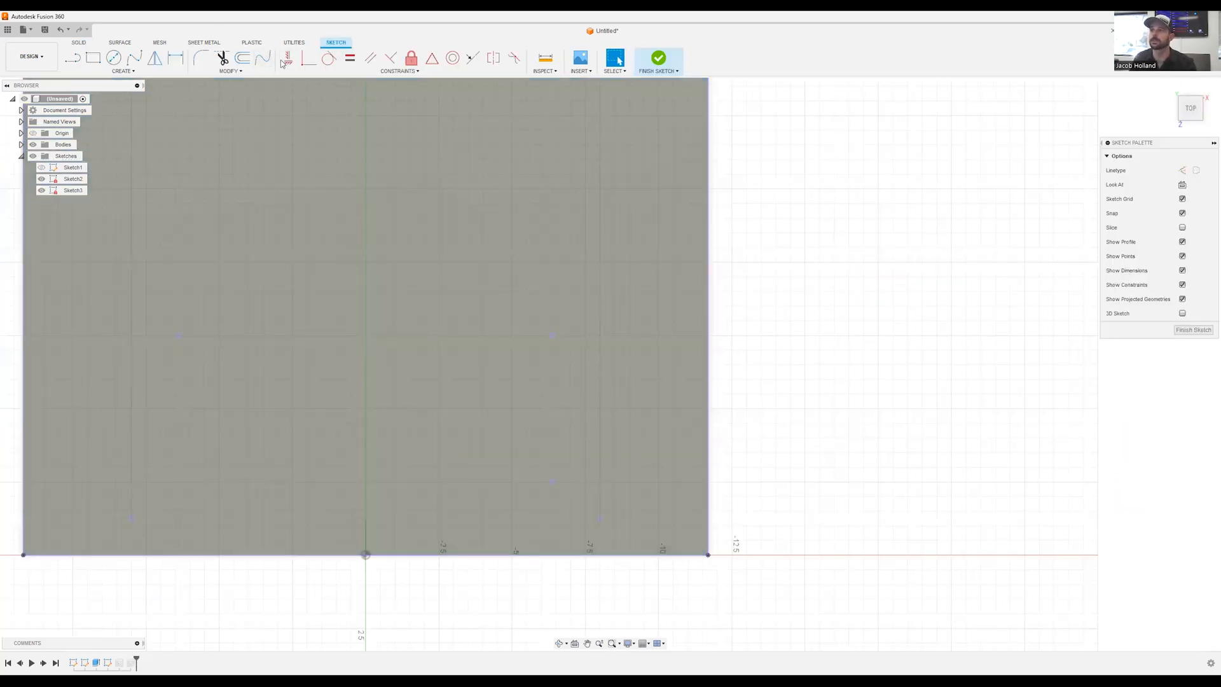
pyautogui.click(122, 70)
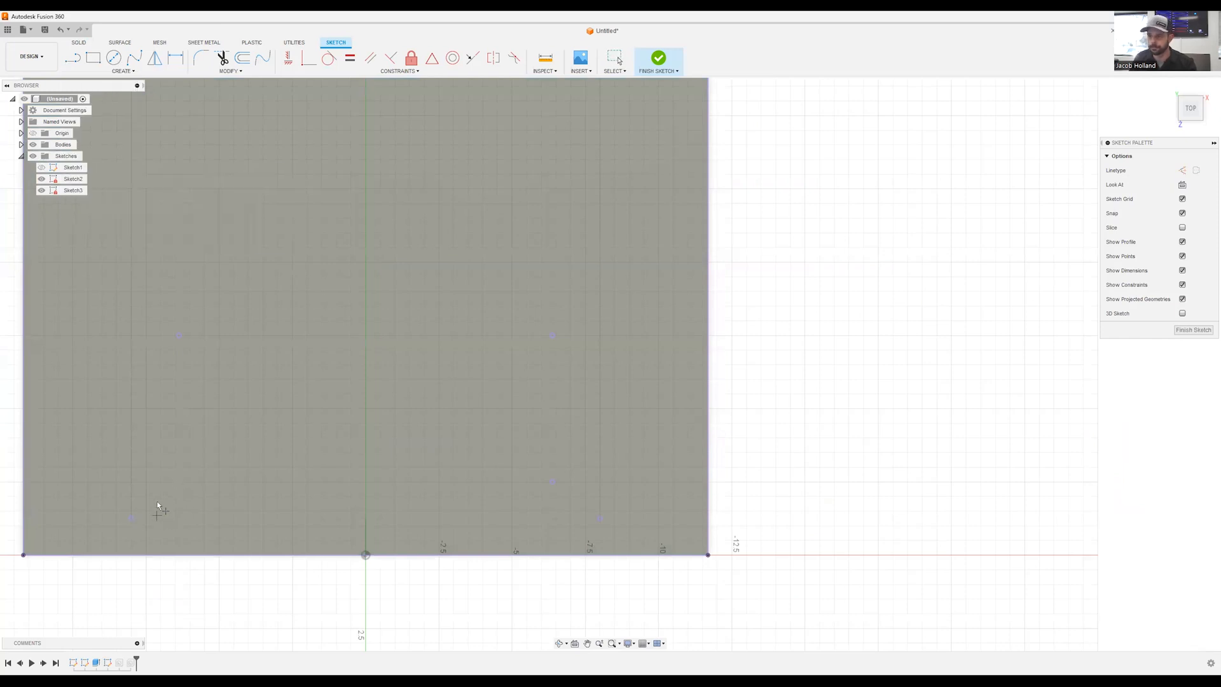
pyautogui.click(122, 71)
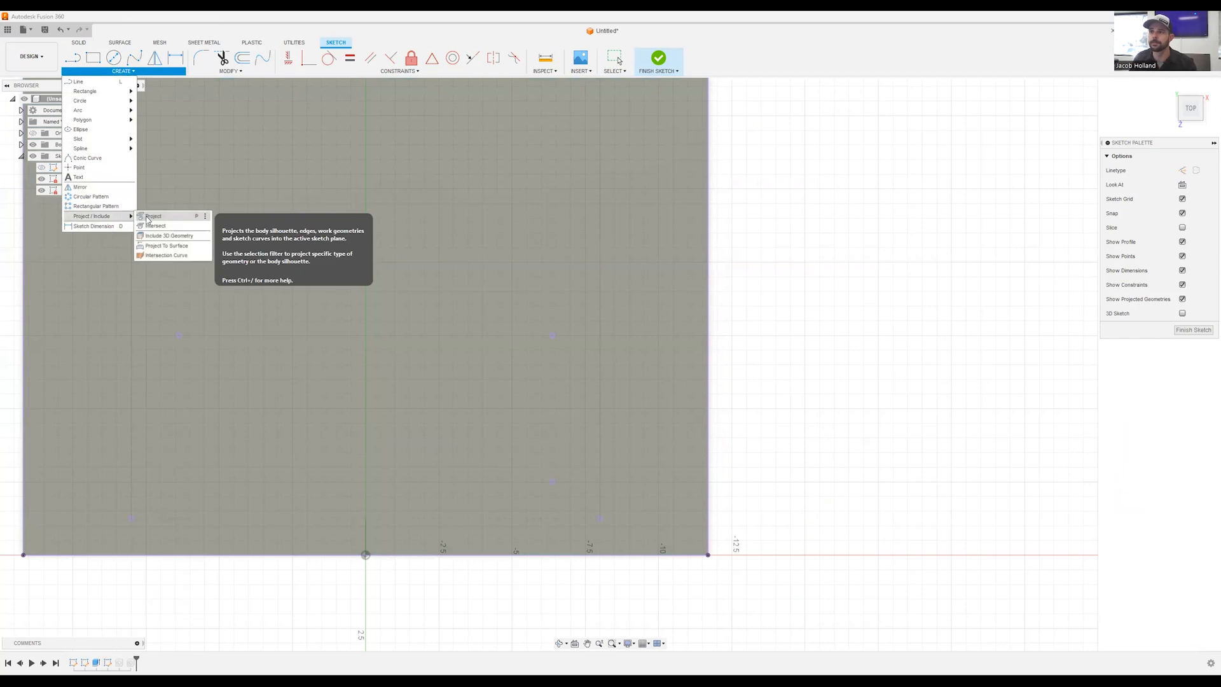
pyautogui.click(152, 216)
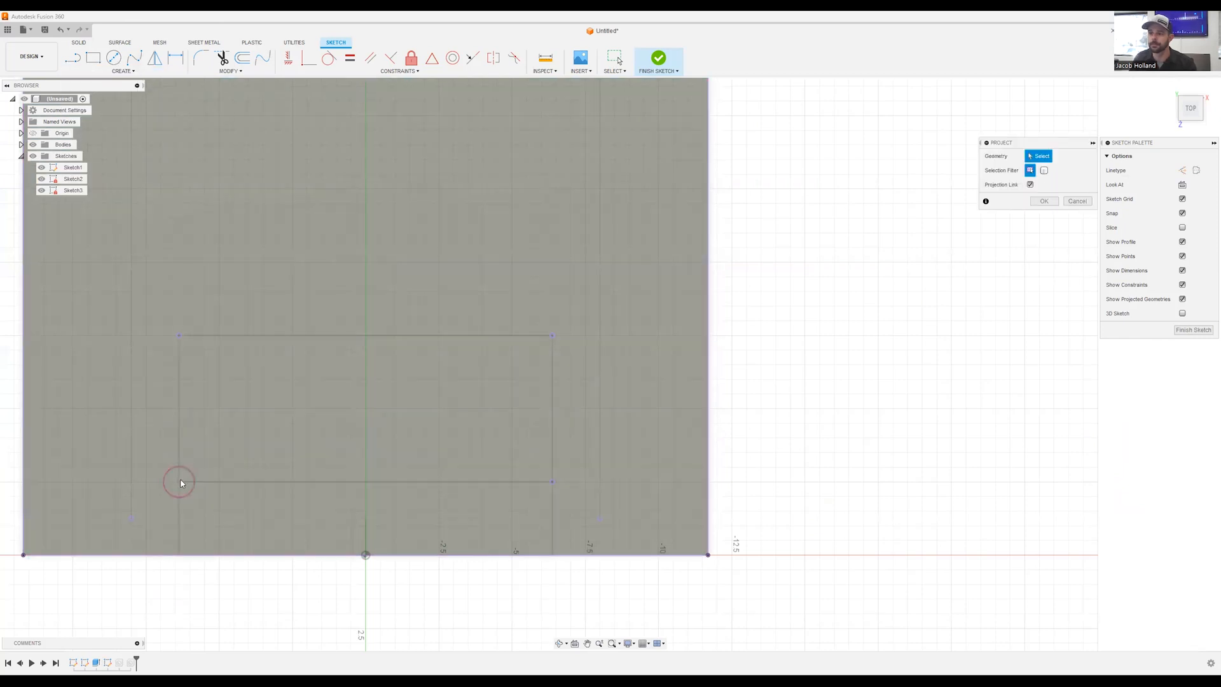
pyautogui.click(179, 482)
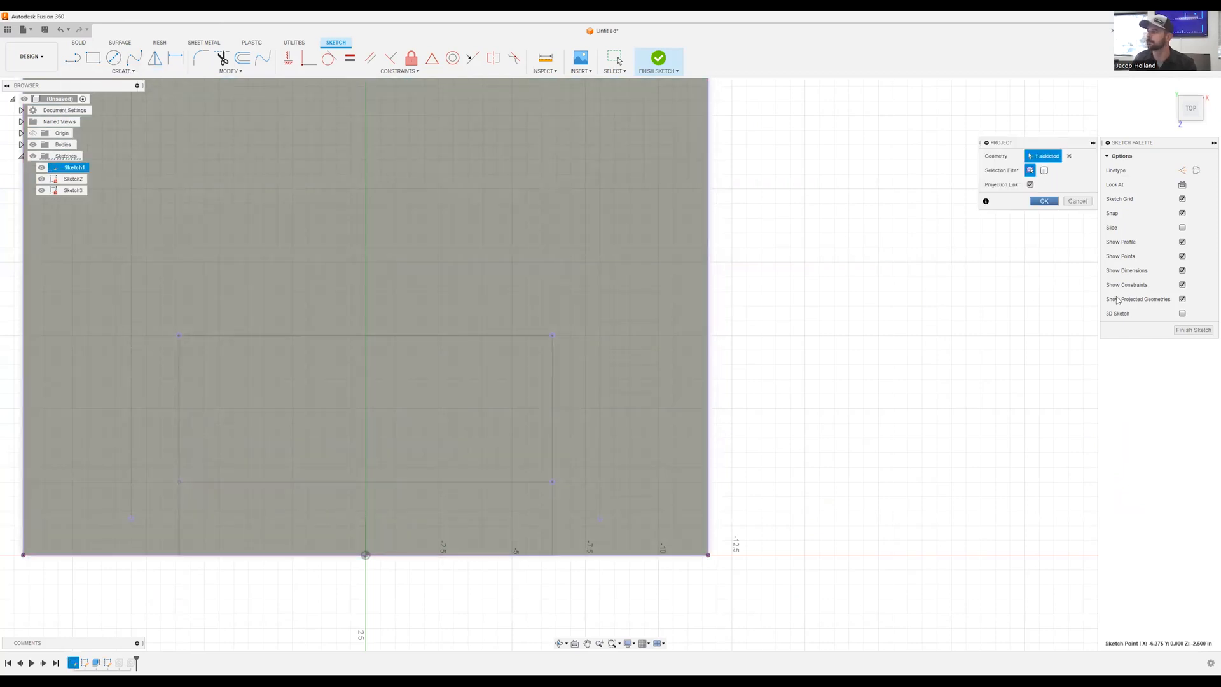
pyautogui.click(657, 58)
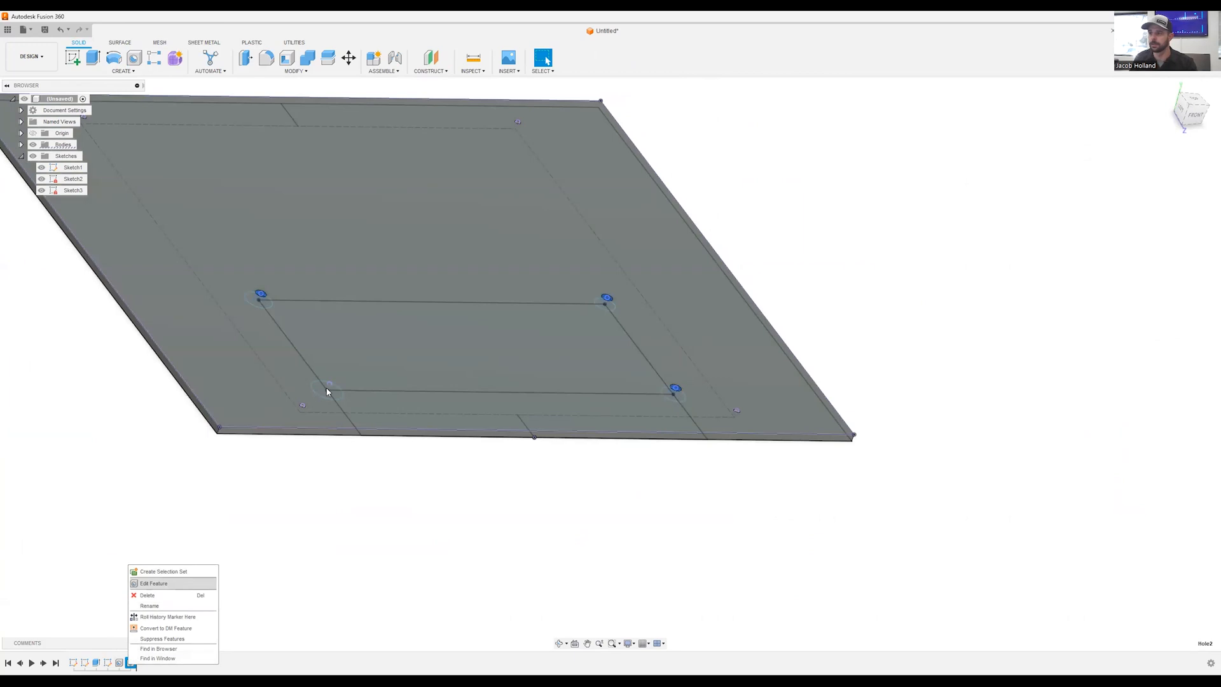
# Step: Edit the clearance-hole feature and reset its selected sketch points
pyautogui.click(153, 583)
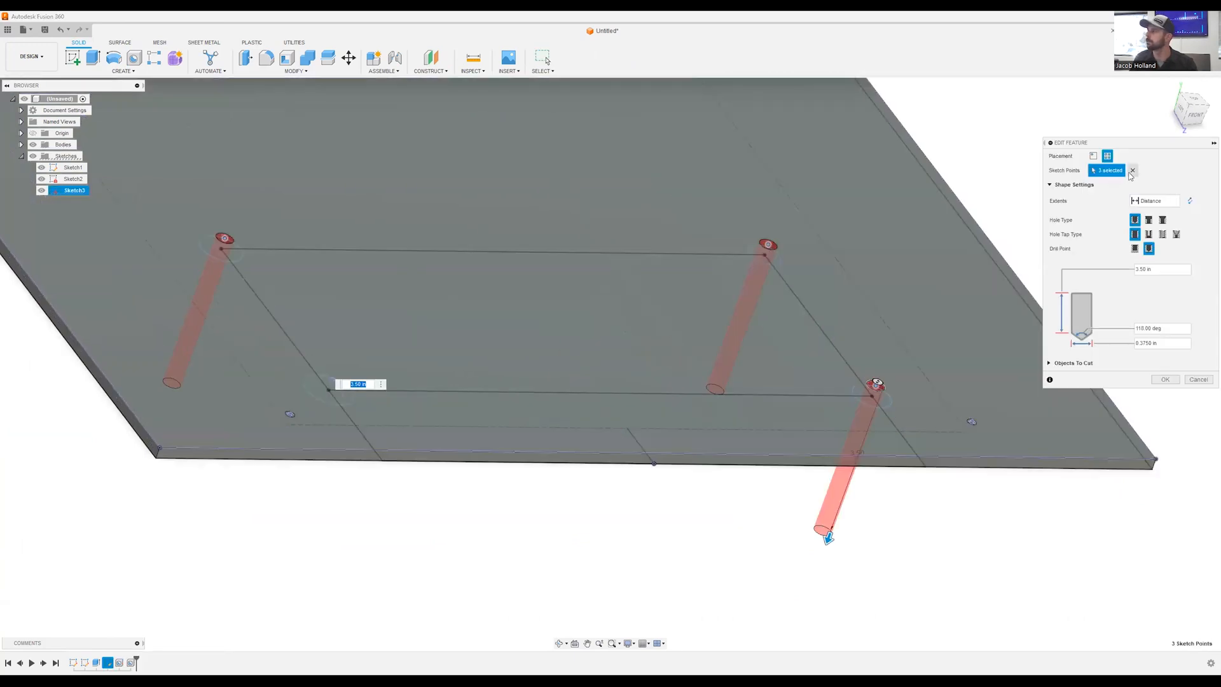
pyautogui.click(1132, 170)
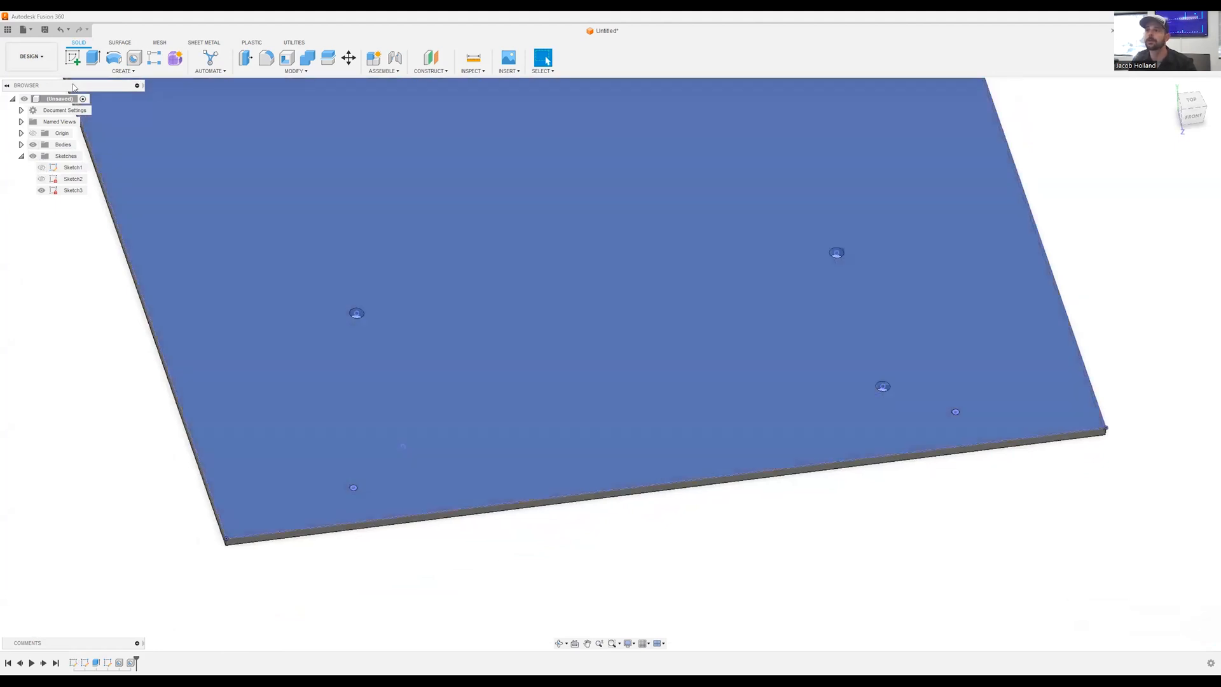
pyautogui.click(133, 58)
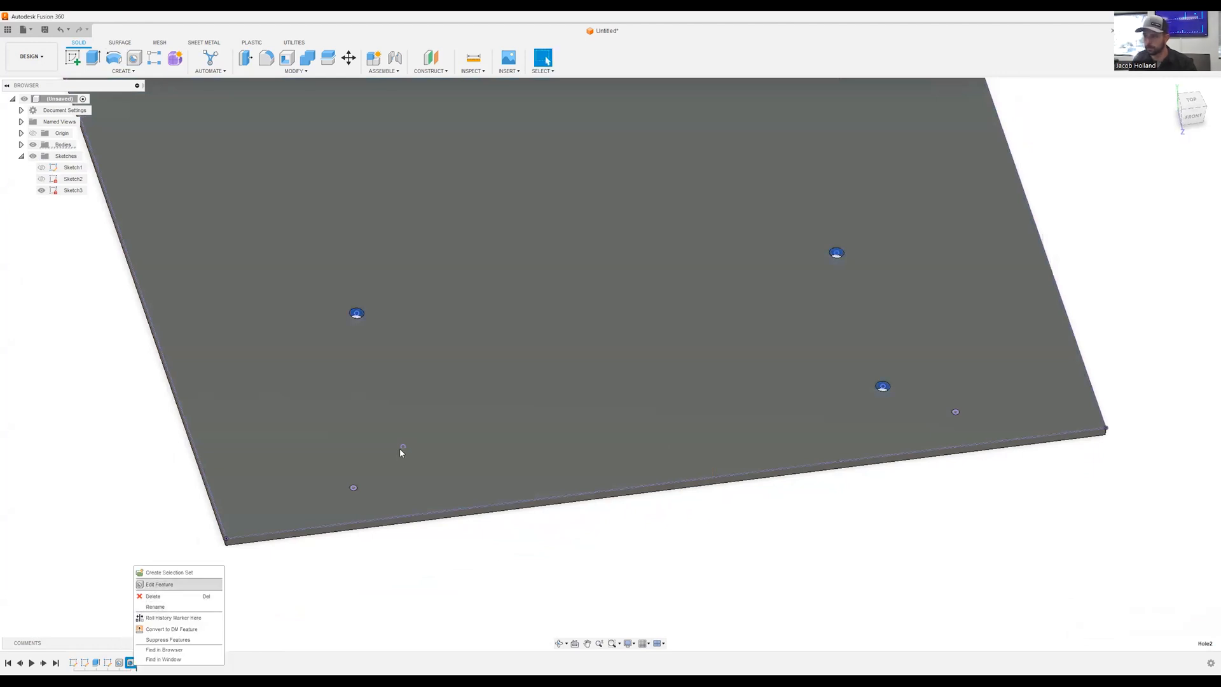
pyautogui.click(159, 583)
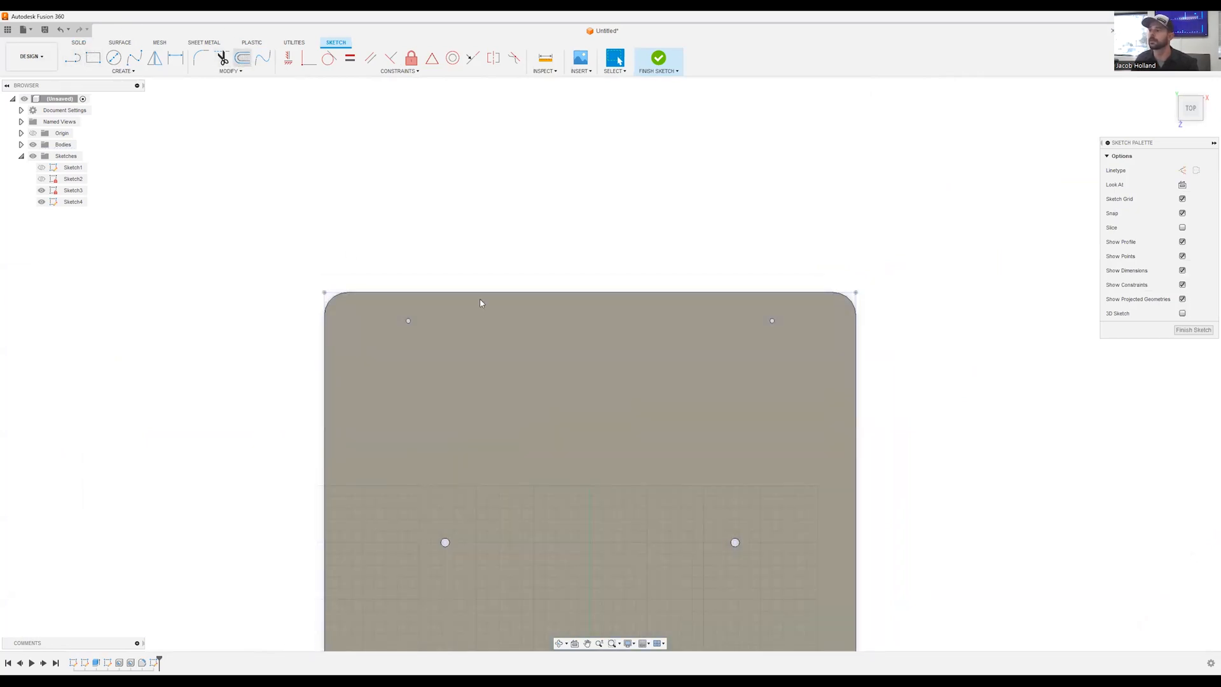
pyautogui.click(243, 58)
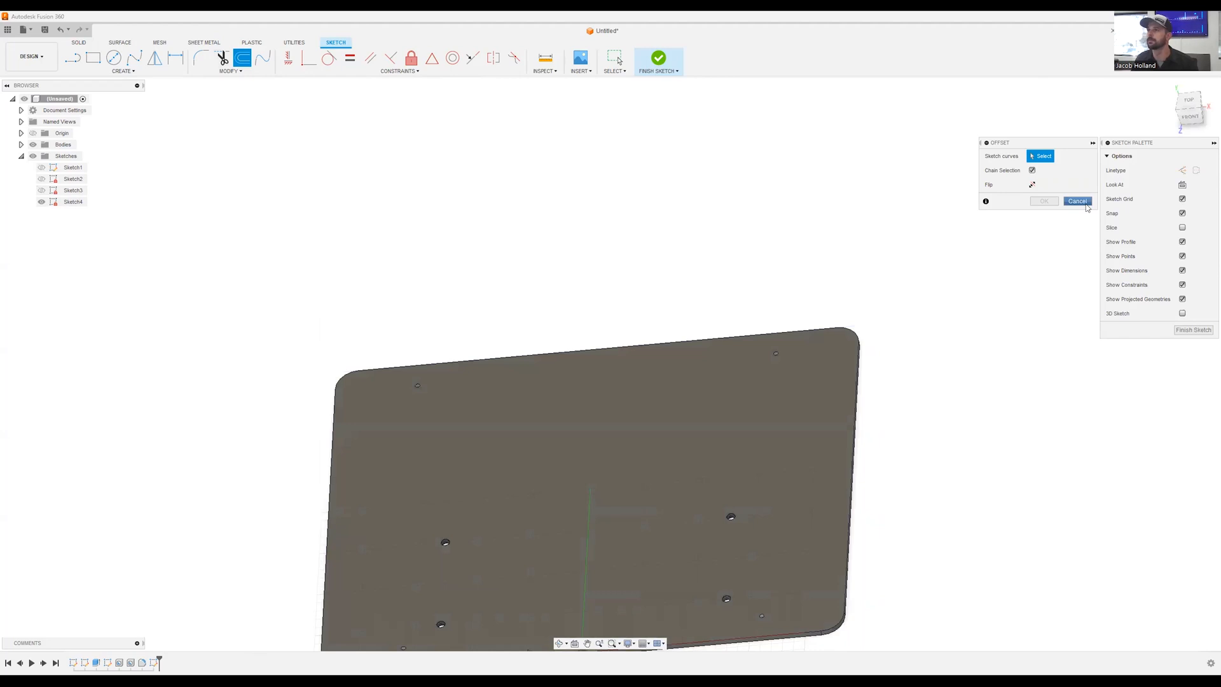
pyautogui.click(1077, 201)
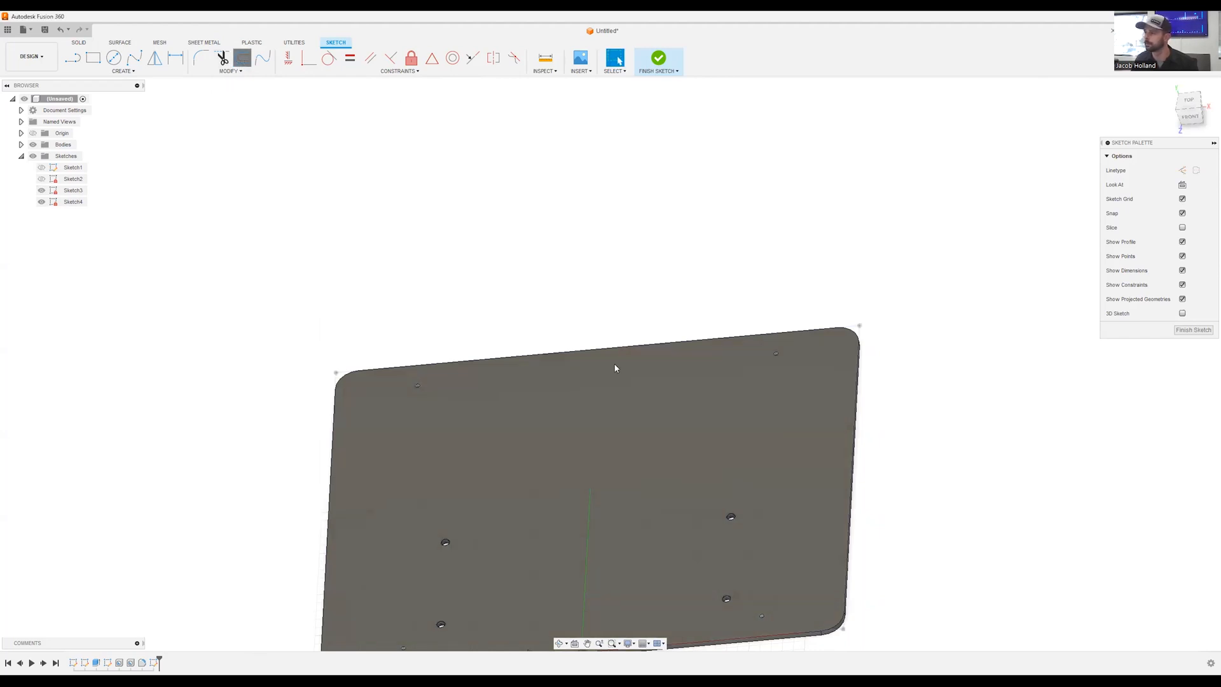
pyautogui.click(243, 58)
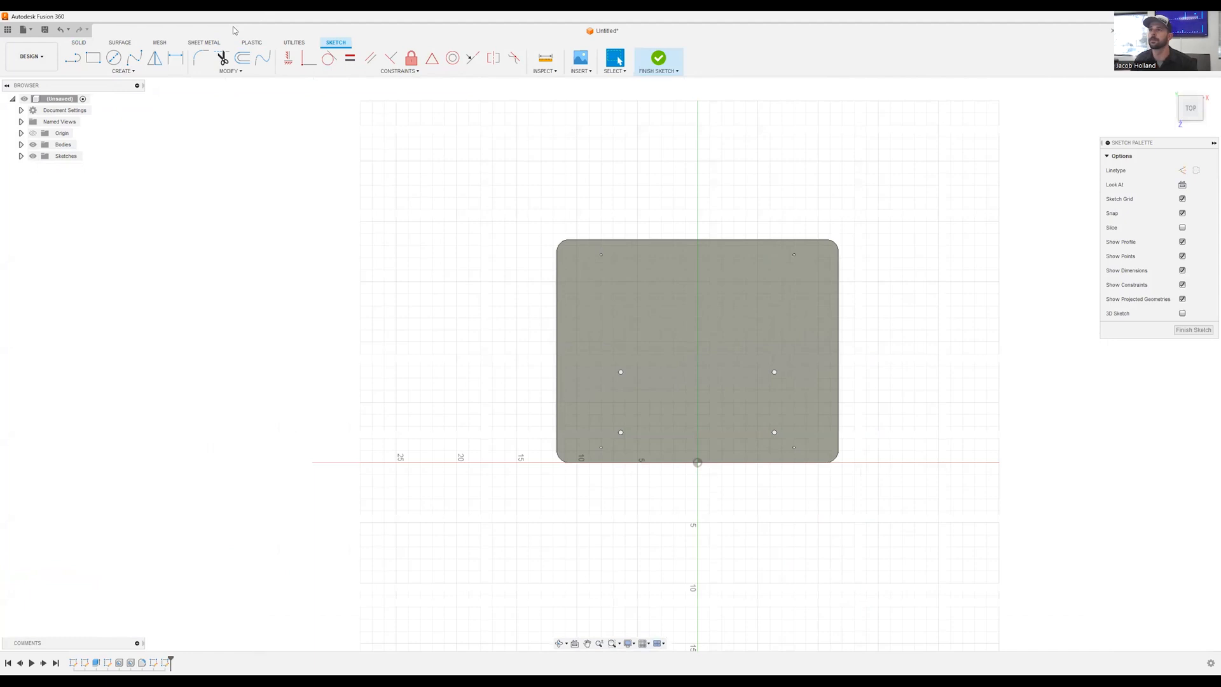
pyautogui.click(242, 58)
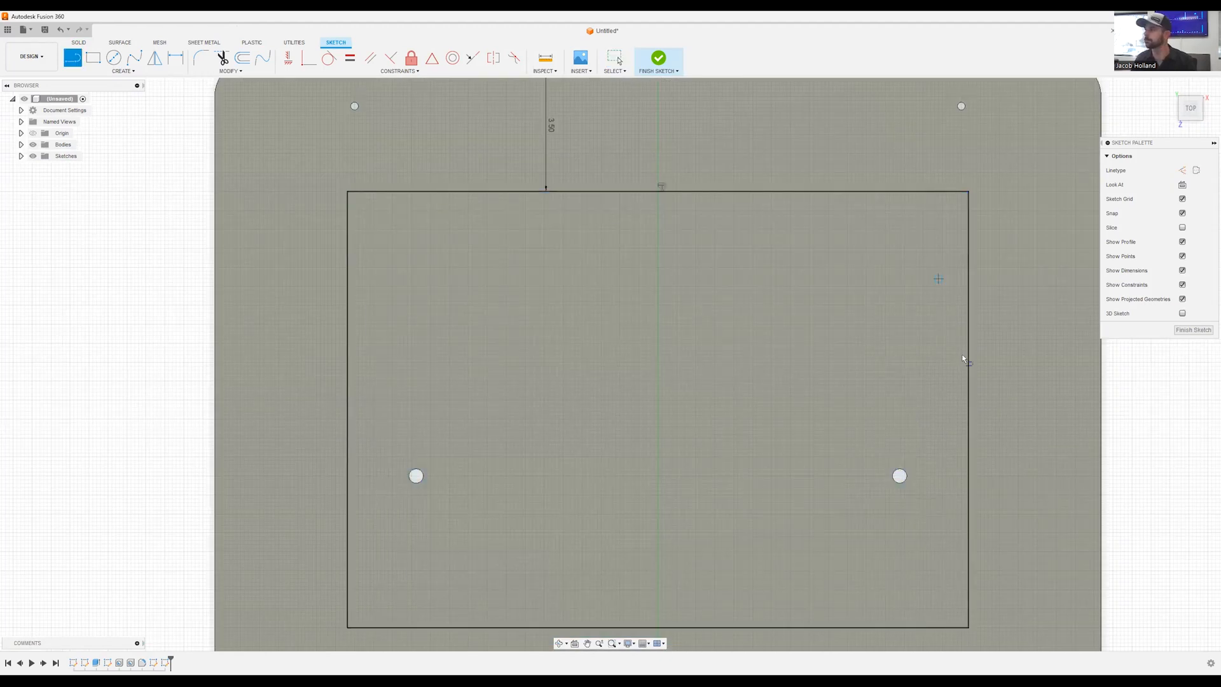
pyautogui.moveTo(973, 419)
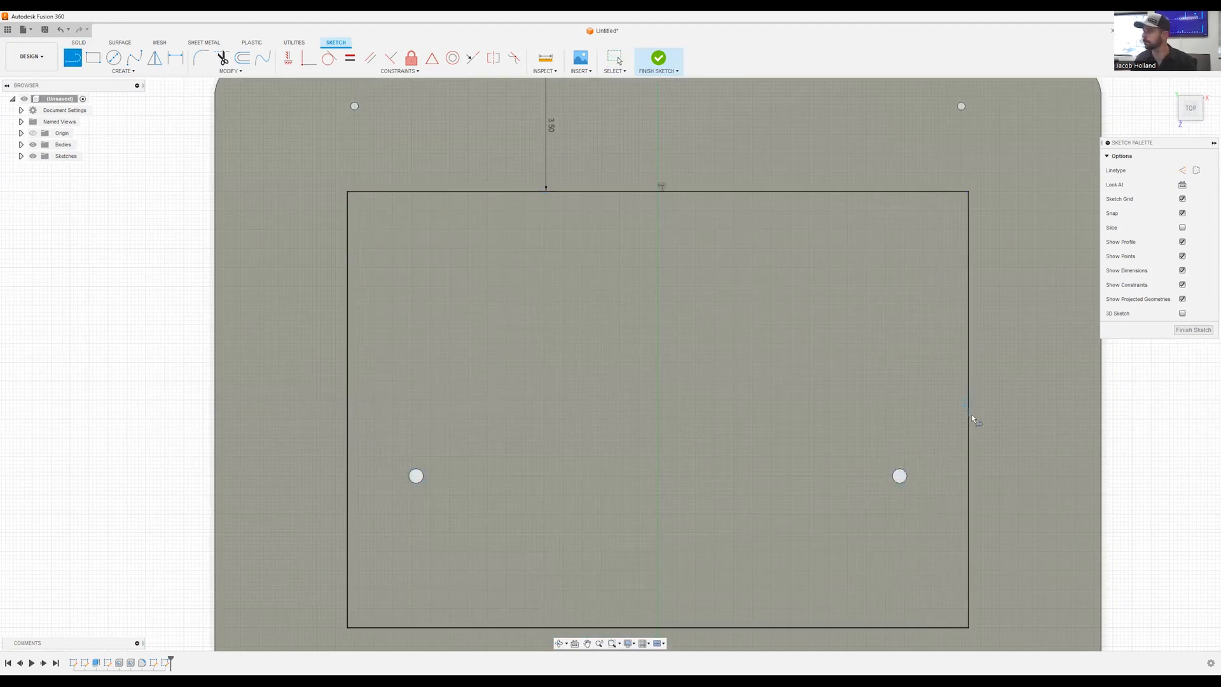
pyautogui.moveTo(343, 425)
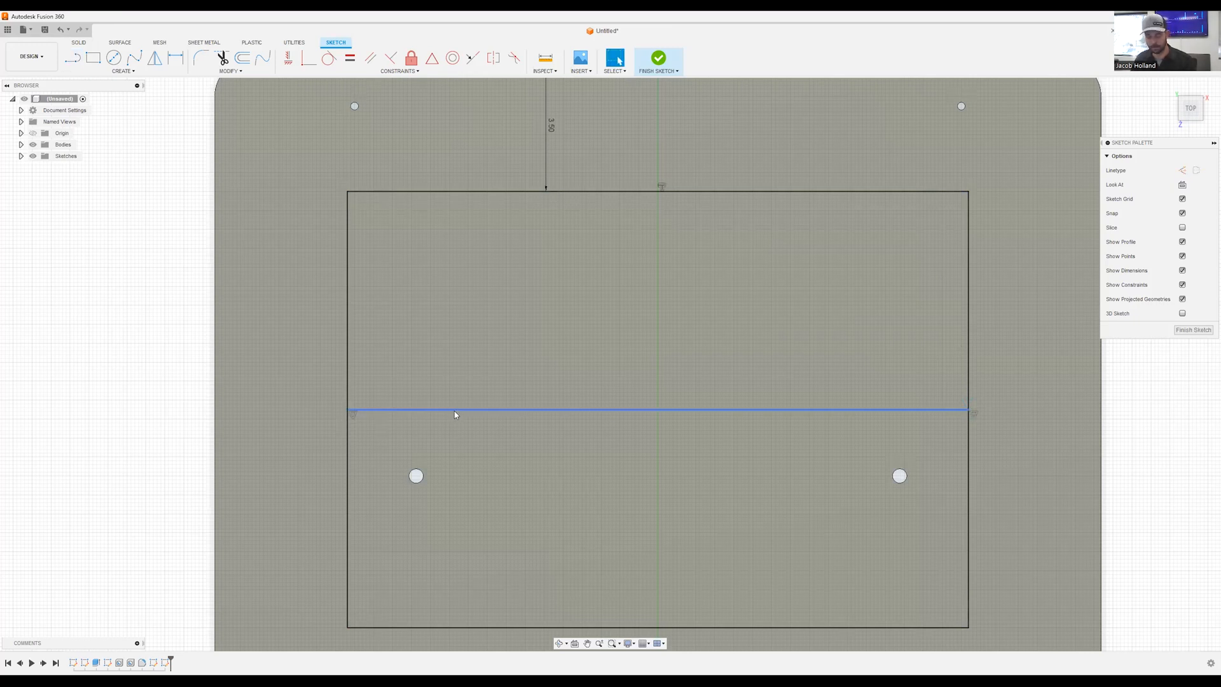
pyautogui.moveTo(311, 163)
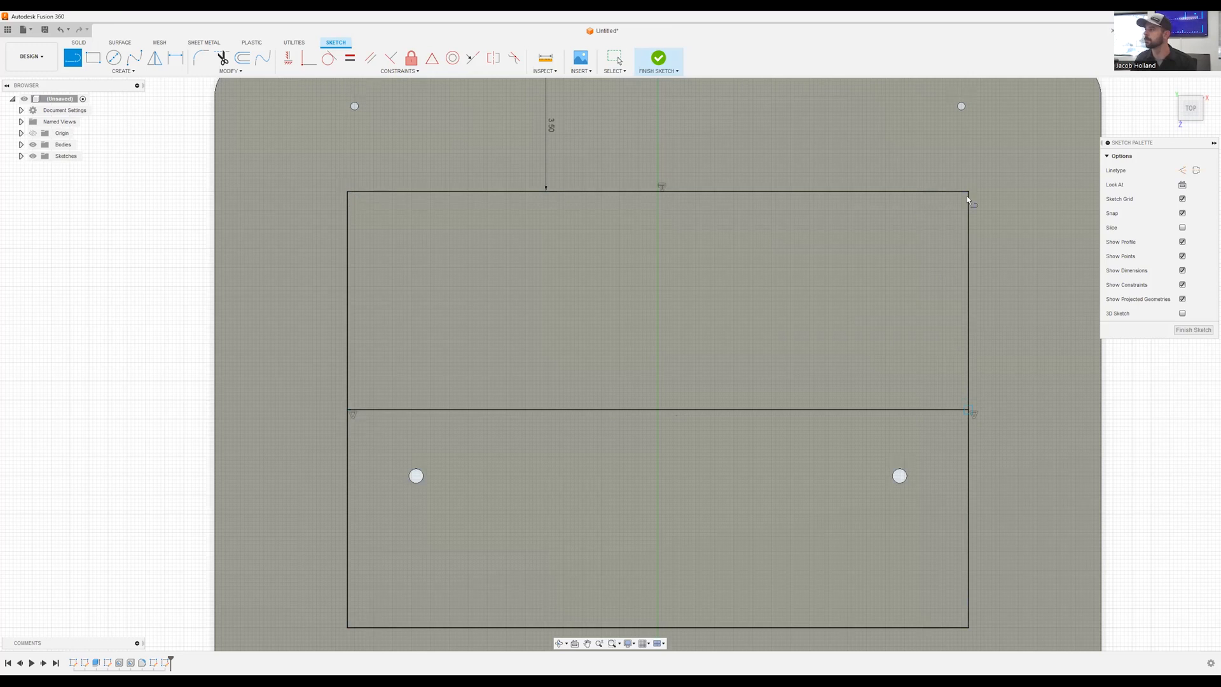
# Step: Draw two crossing diagonals over the upper half and offset the first diagonal
pyautogui.moveTo(348, 194); pyautogui.dragTo(969, 410)
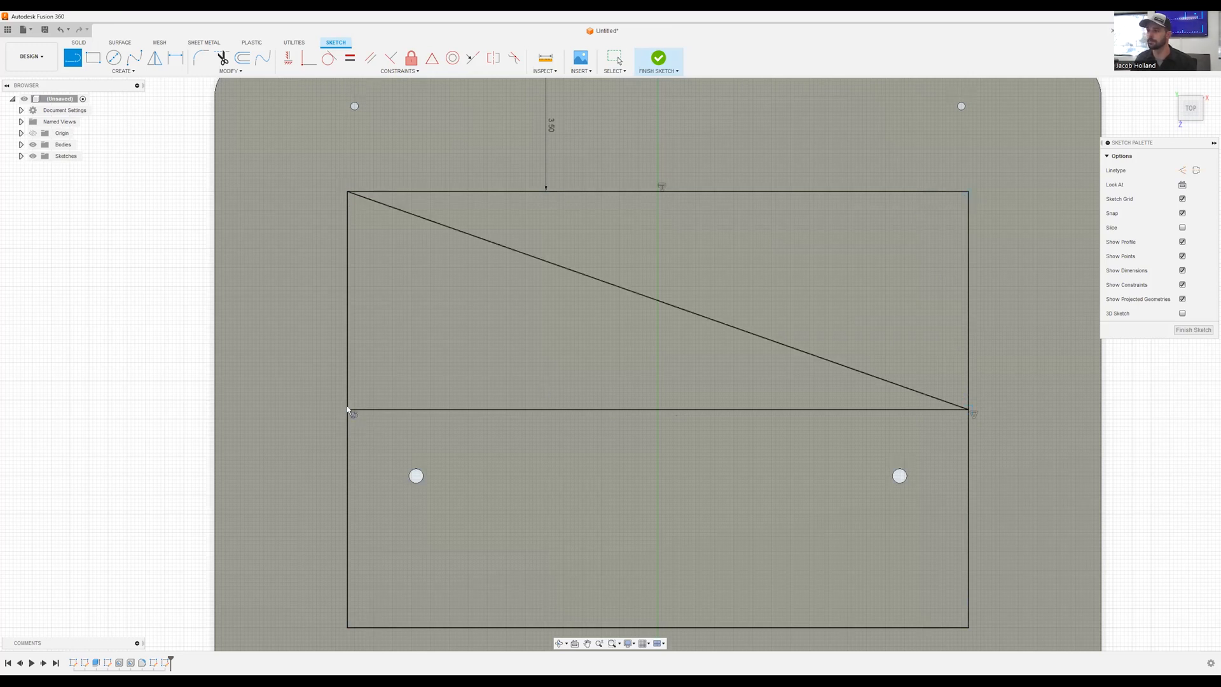
pyautogui.moveTo(351, 413); pyautogui.dragTo(969, 194)
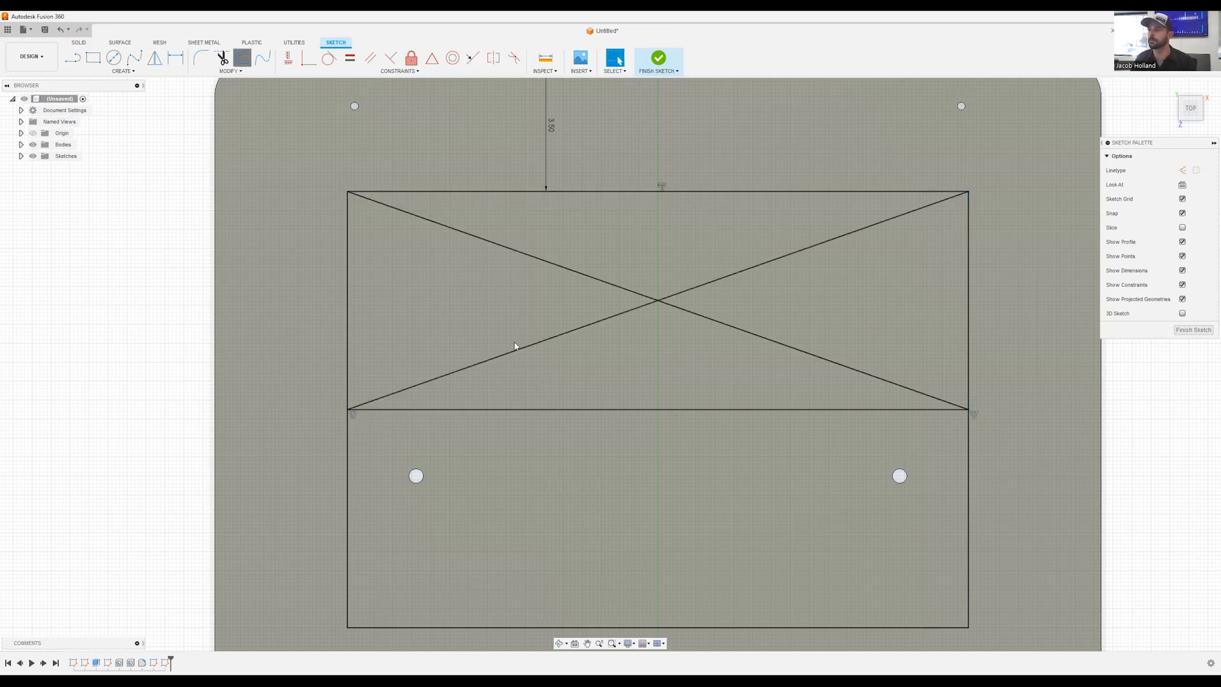
pyautogui.click(912, 390)
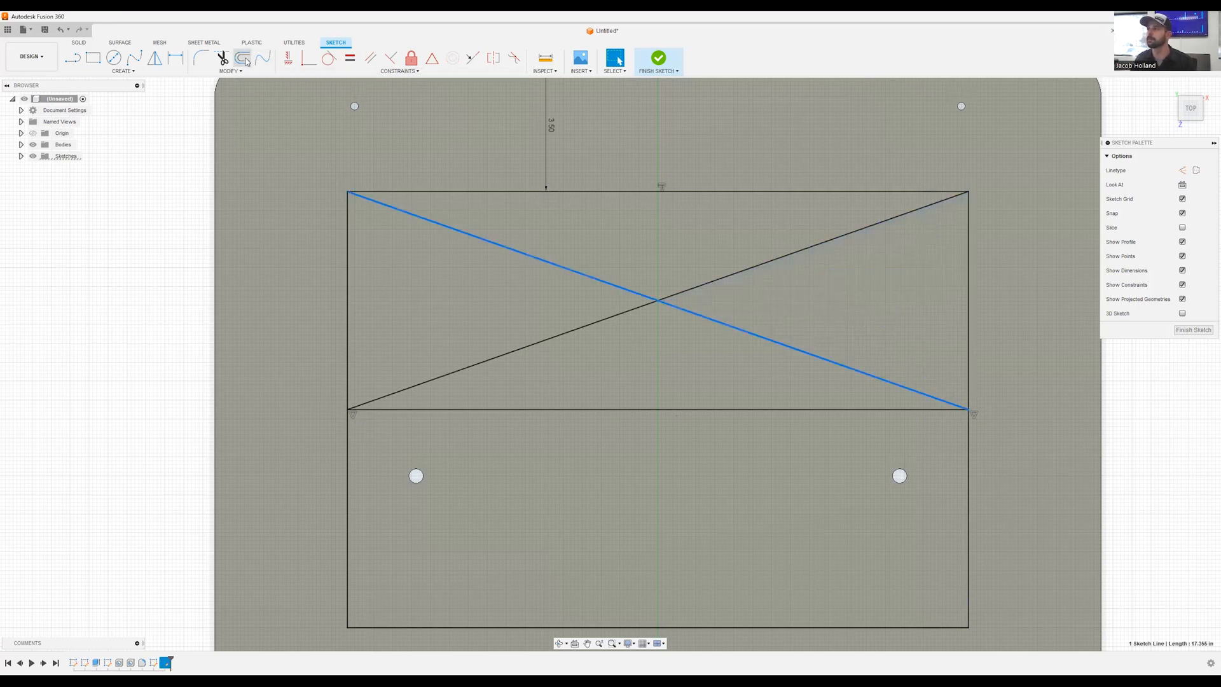
pyautogui.click(243, 58)
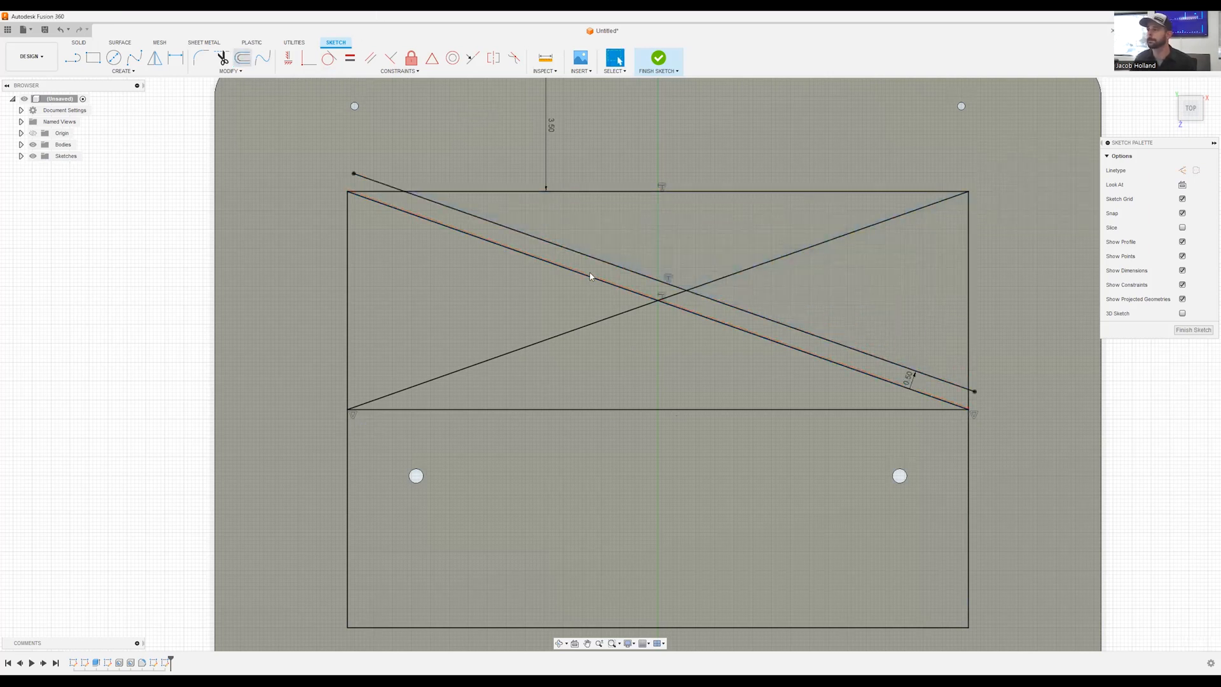
pyautogui.click(590, 276)
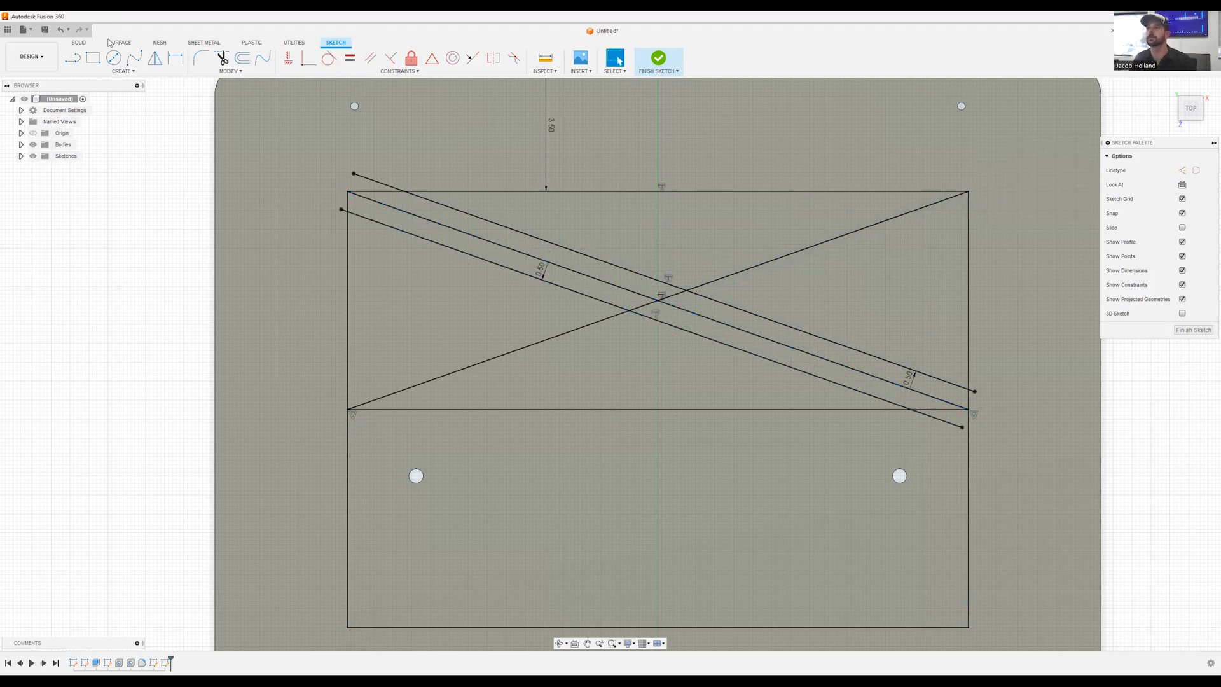
pyautogui.click(242, 58)
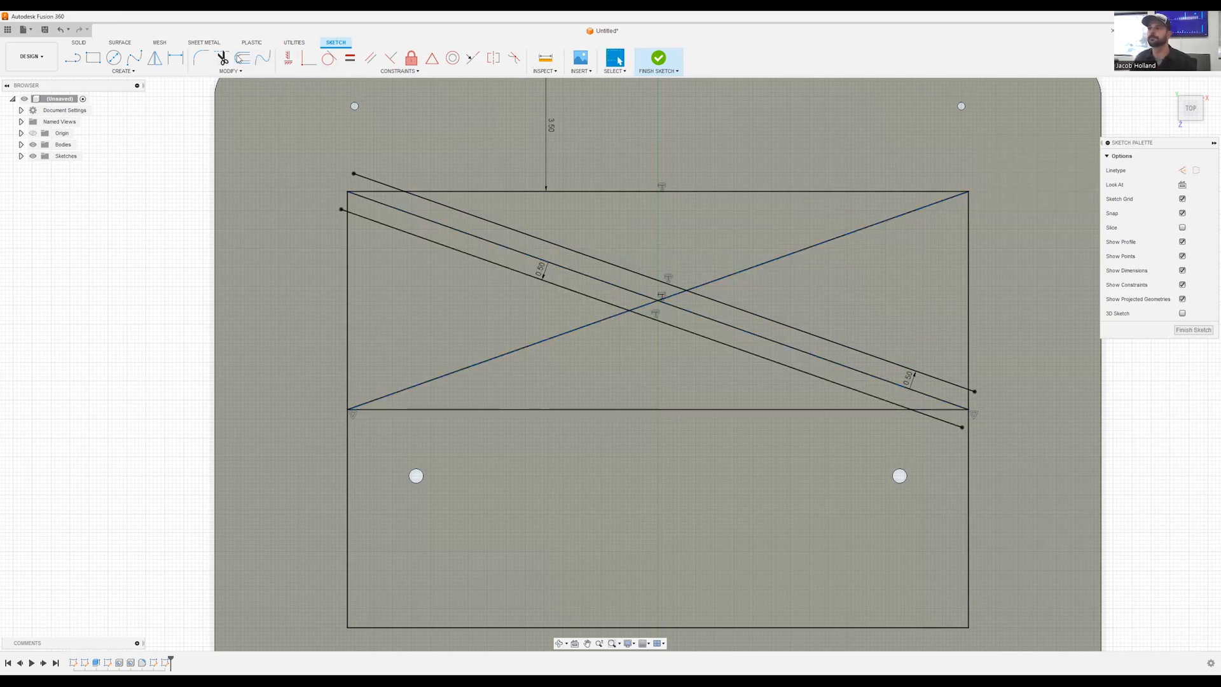
# Step: Offset the second diagonal to one side and begin a further offset of it
pyautogui.click(242, 58)
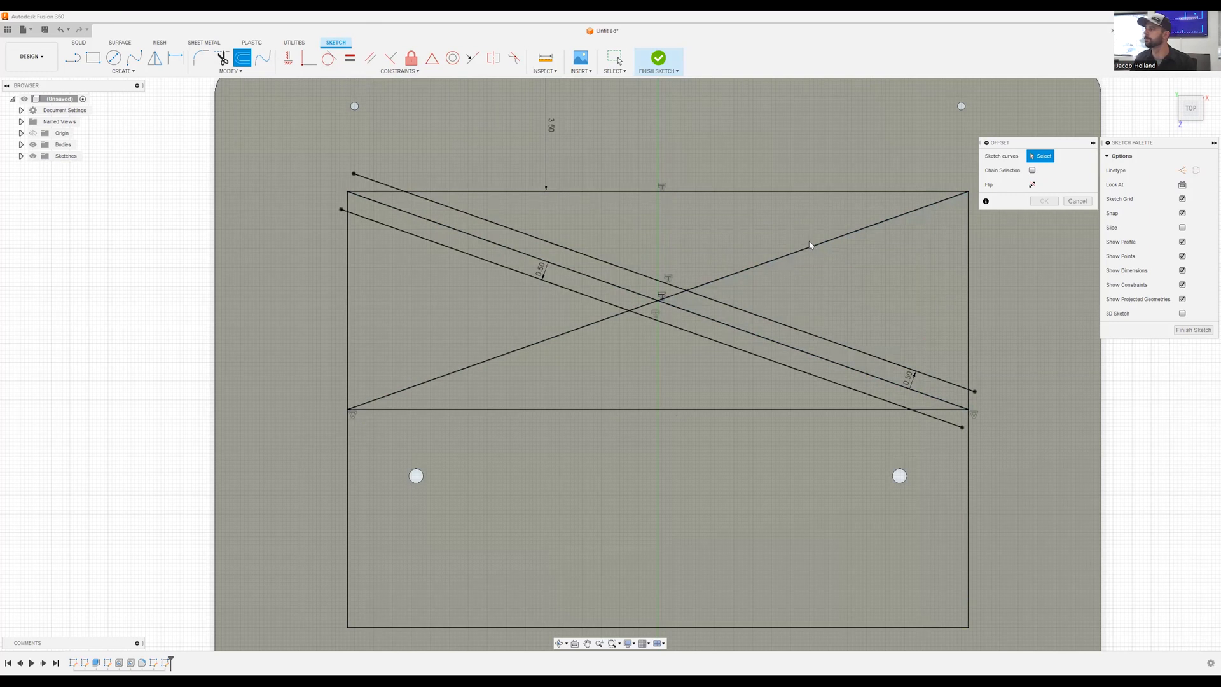
pyautogui.click(810, 244)
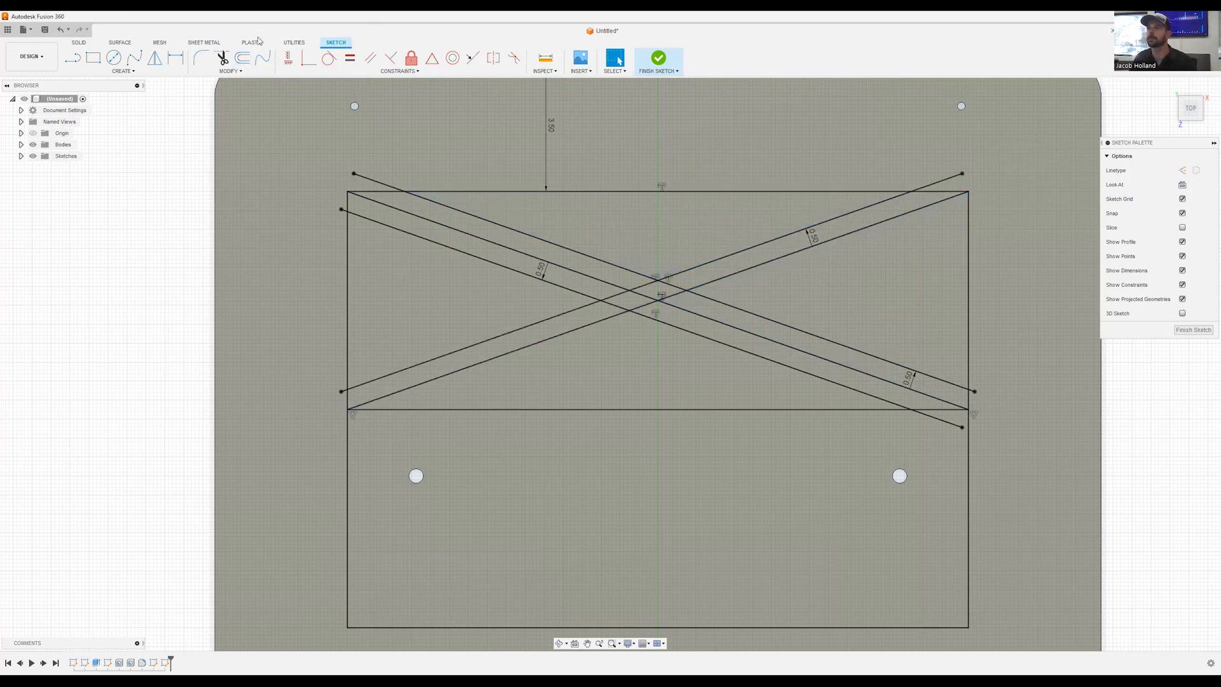
pyautogui.click(243, 59)
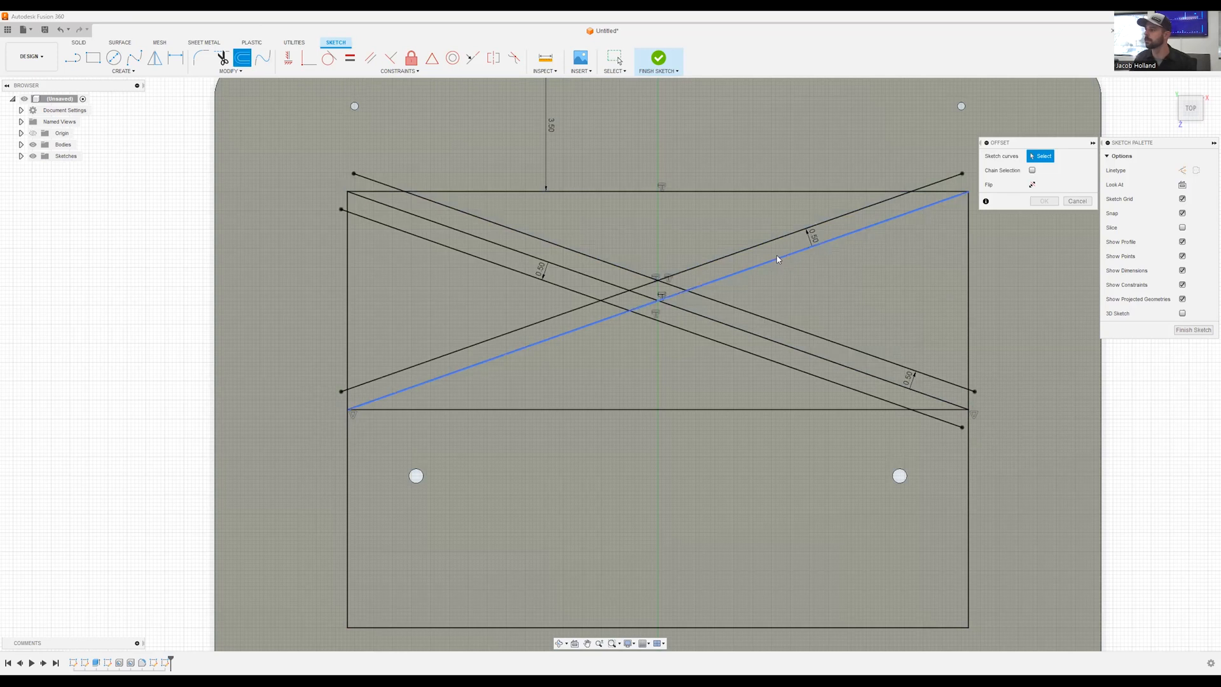
pyautogui.moveTo(796, 288)
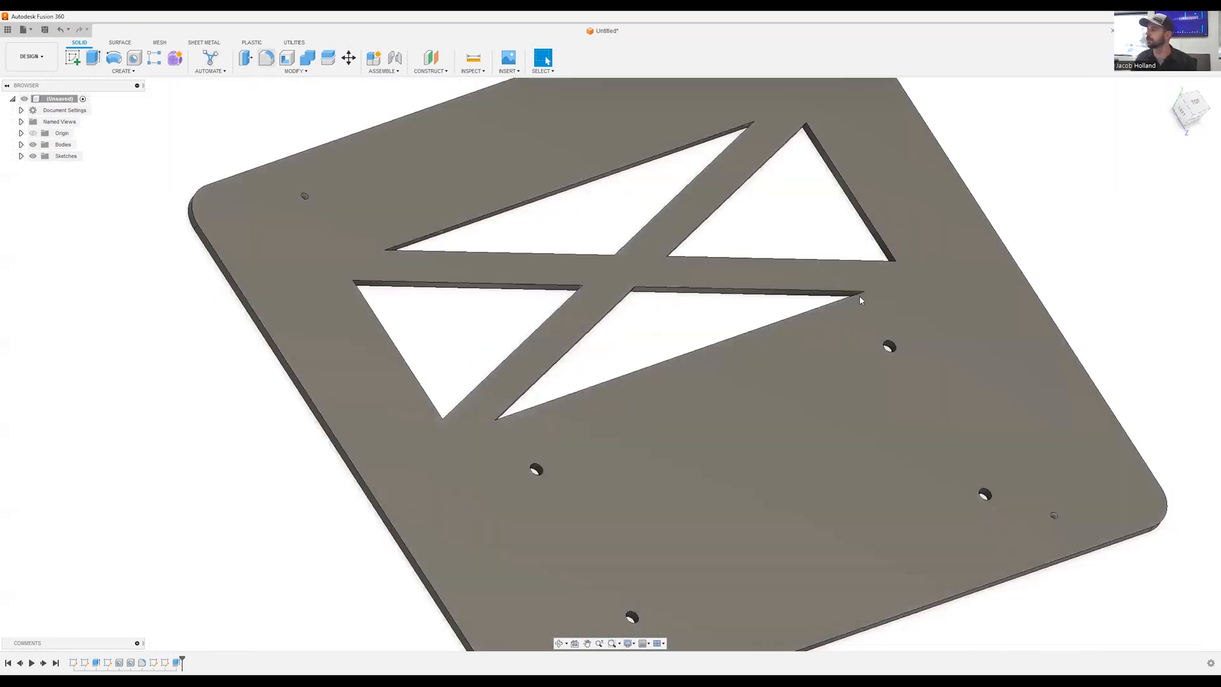
# Step: Start a fillet on the inside corner edges of the X-shaped cutout
pyautogui.click(266, 58)
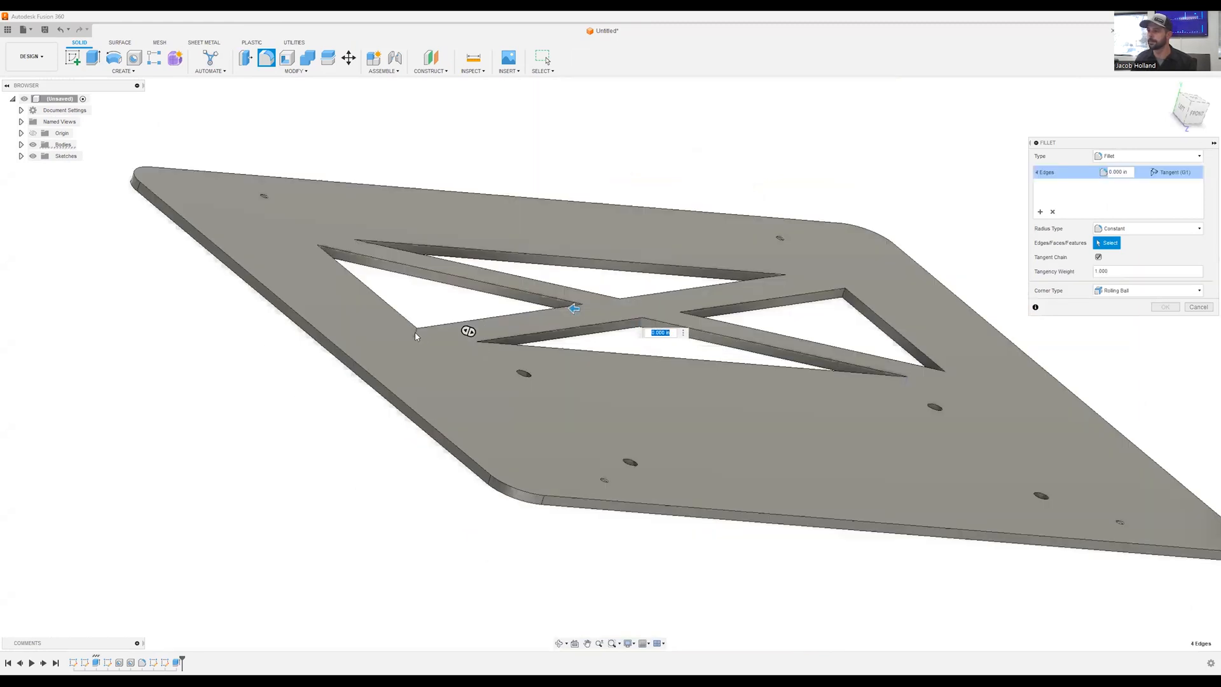
pyautogui.moveTo(350, 249)
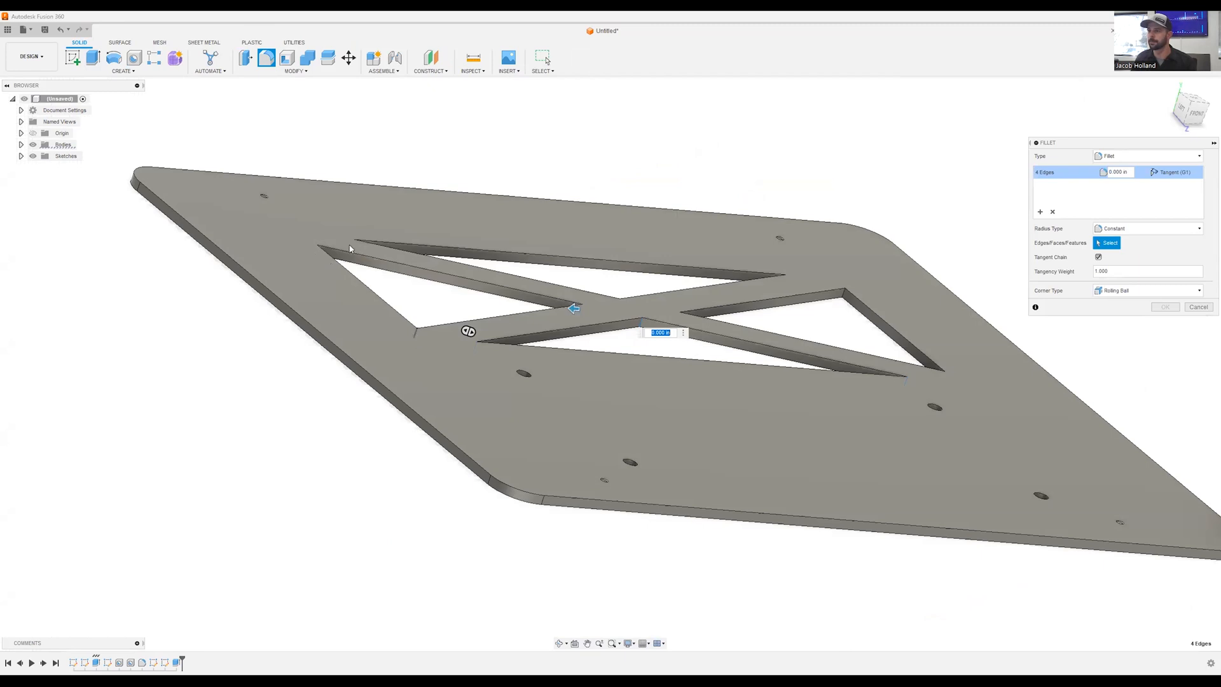
pyautogui.moveTo(644, 295)
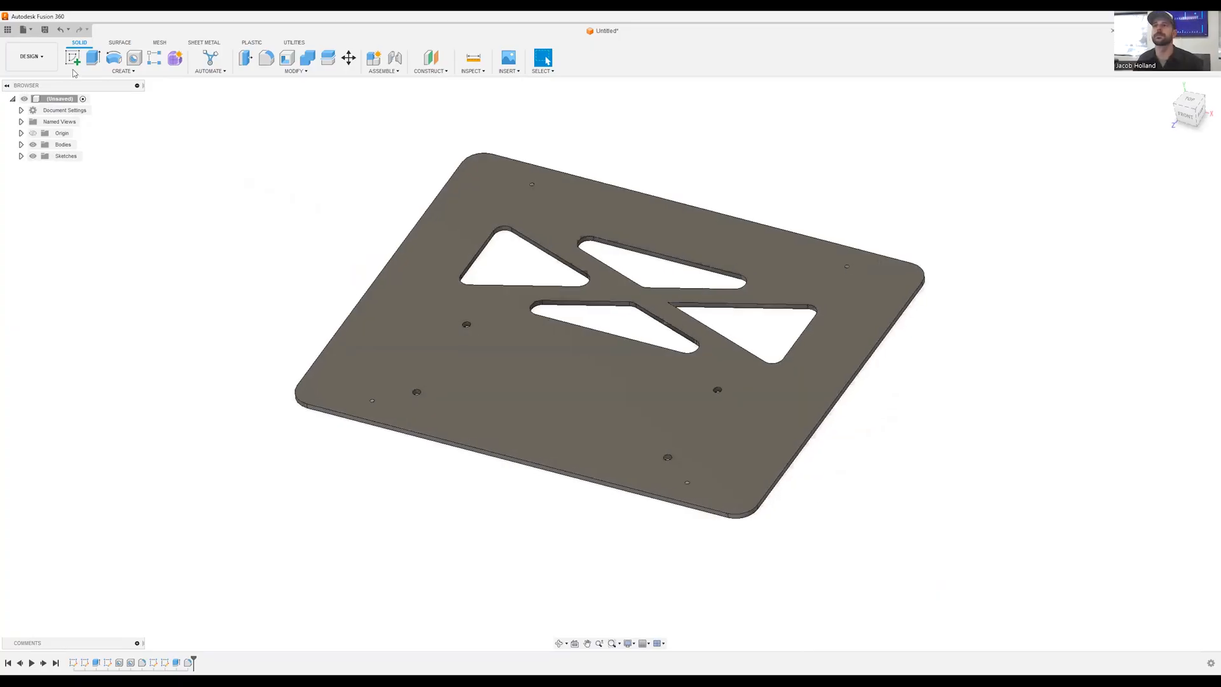
# Step: Begin a new sketch so the origin planes appear for choosing its placement
pyautogui.click(73, 59)
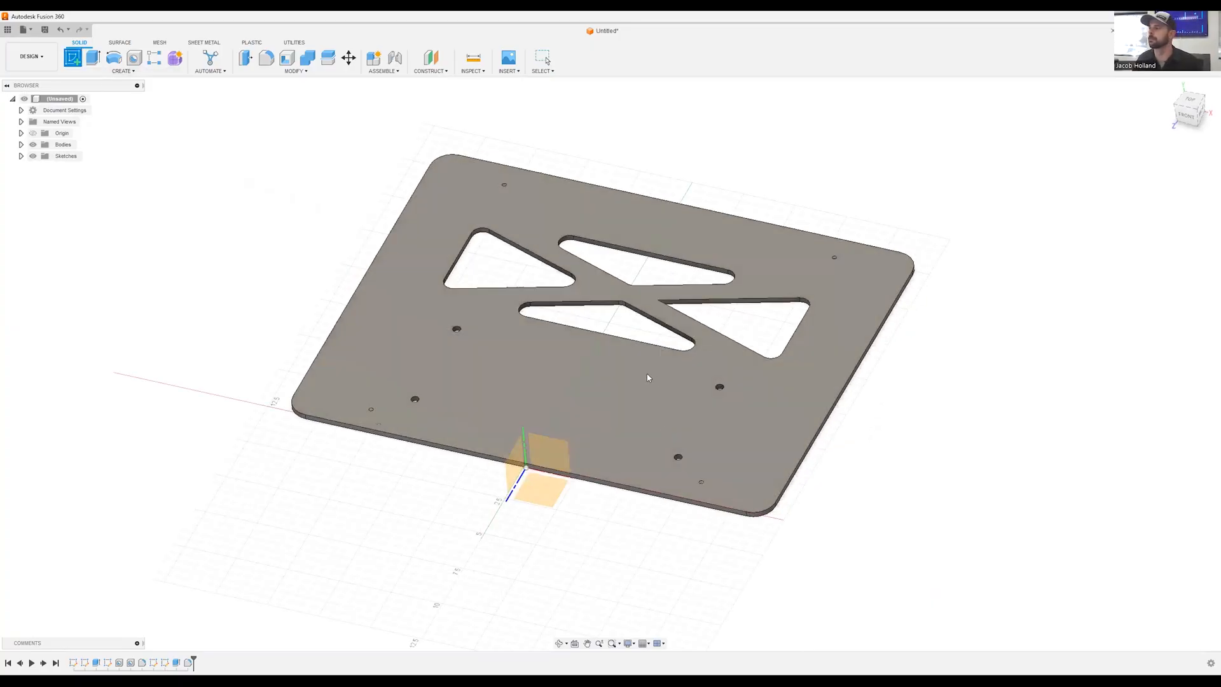